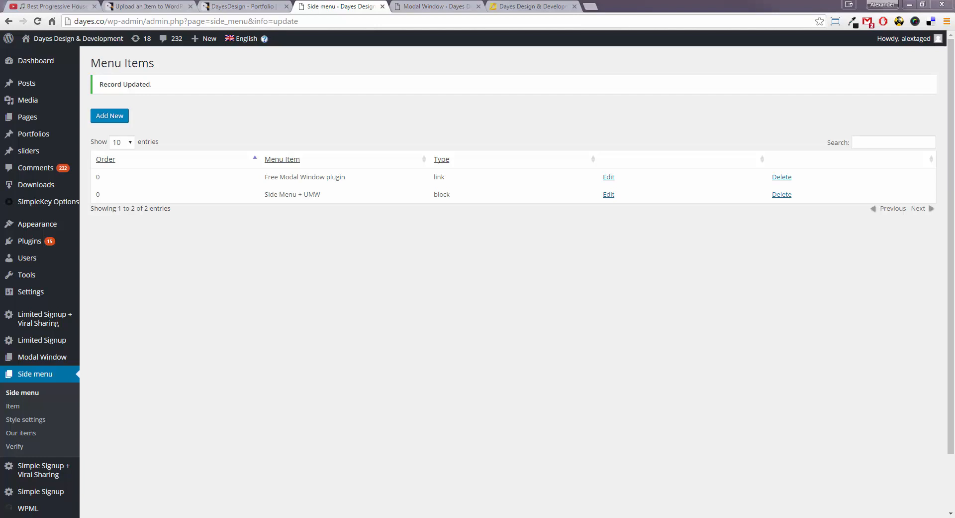
mouse_move(736, 375)
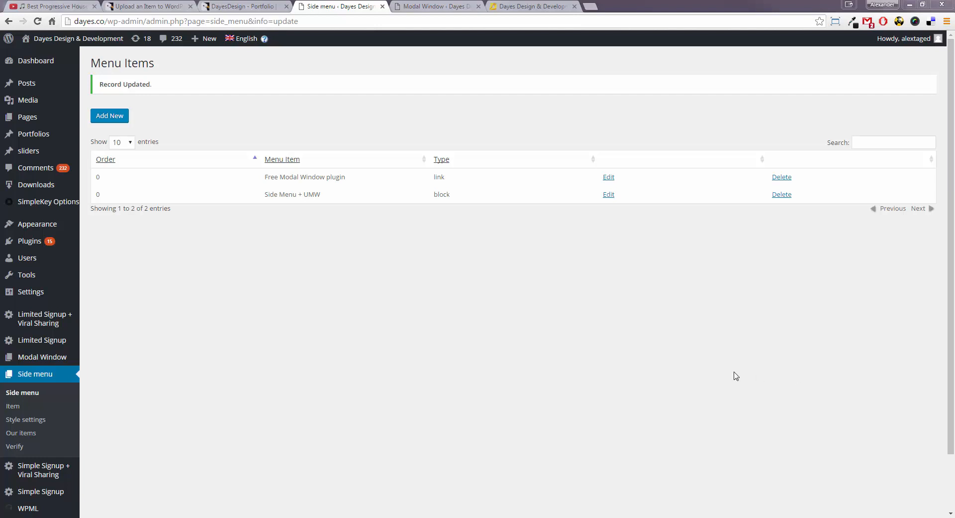
mouse_move(731, 383)
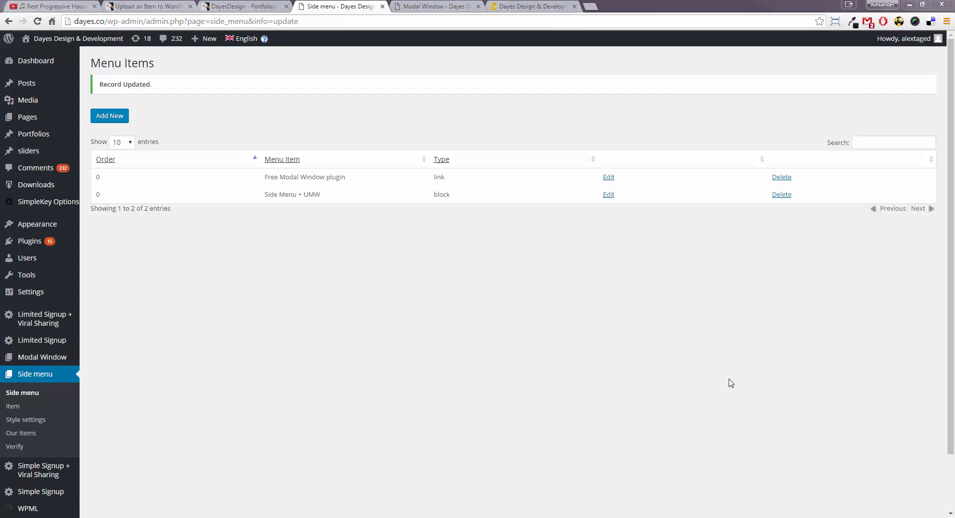
mouse_move(613, 288)
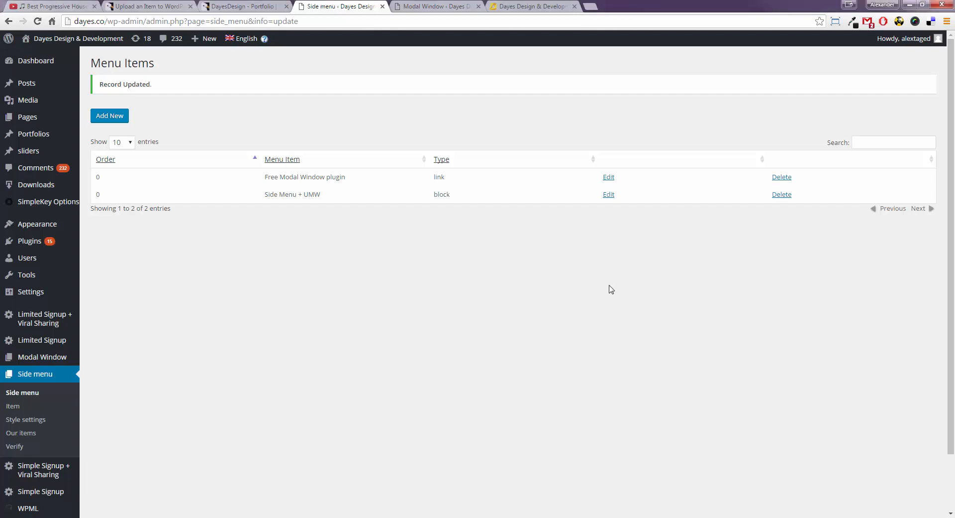
Preview the Side Menu + UMW modal on the live dayes.co site, then return to the Side menu admin.
click(531, 7)
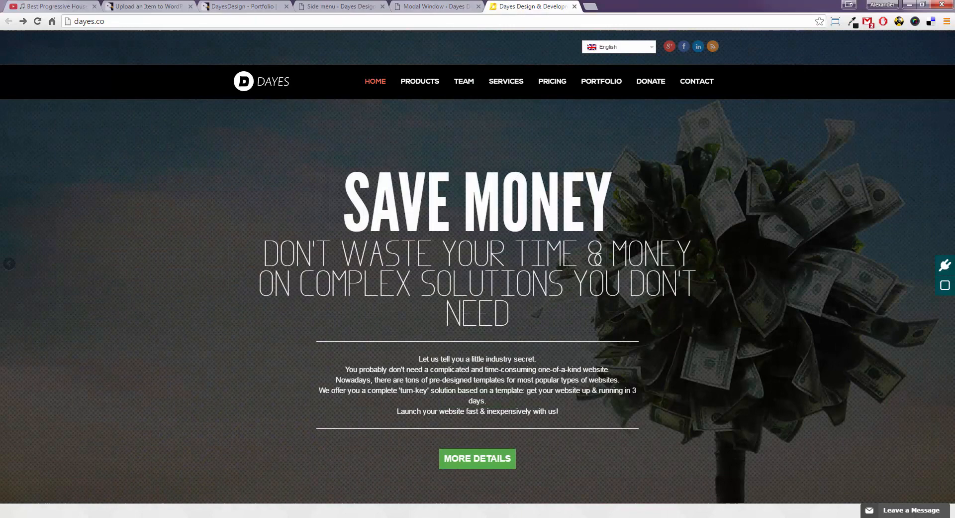
mouse_move(940, 265)
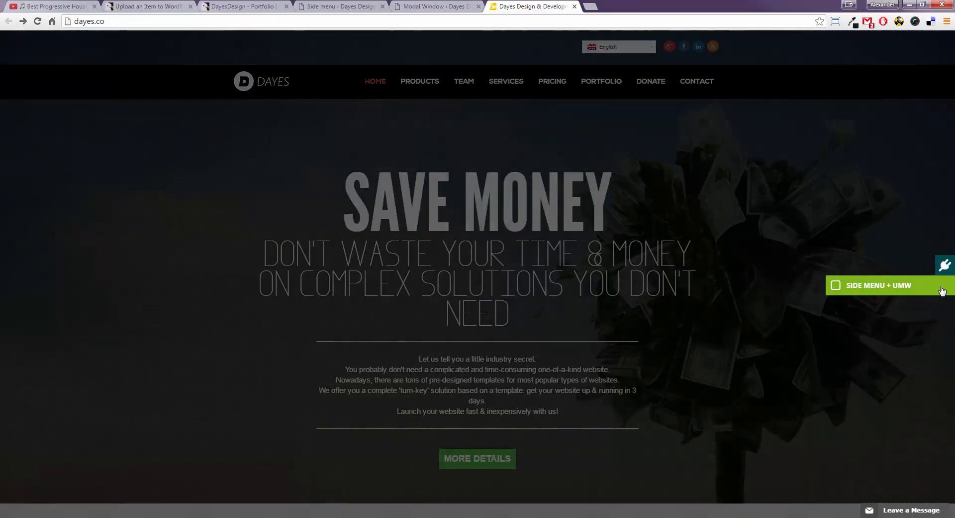
click(879, 285)
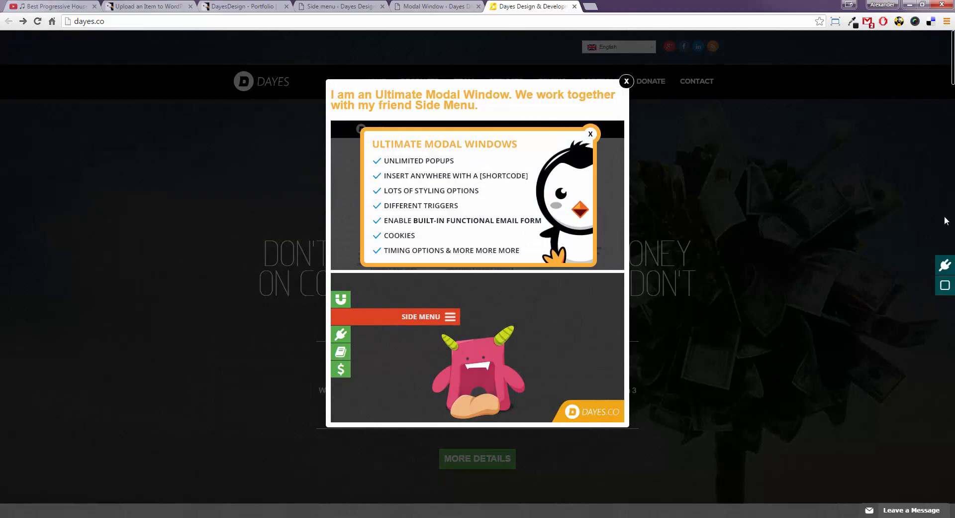
click(626, 80)
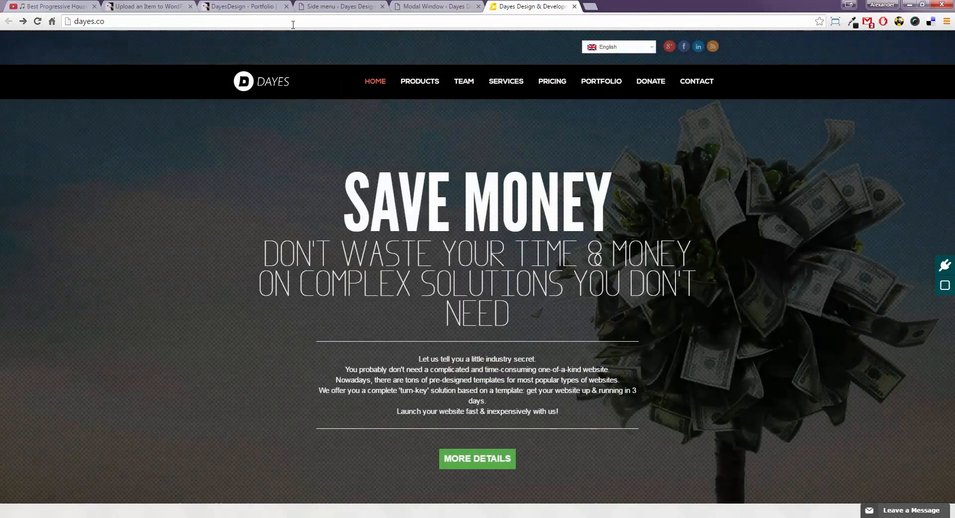
click(339, 6)
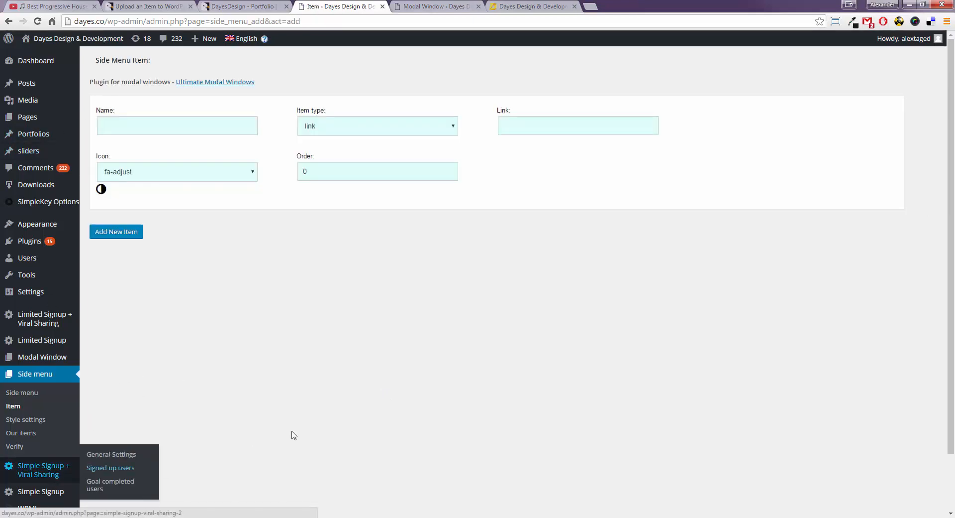
mouse_move(31, 378)
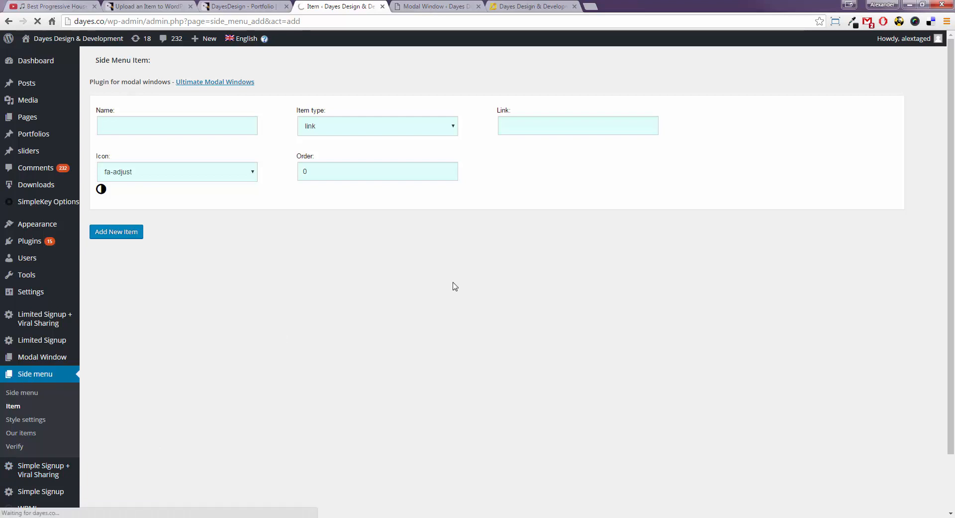
click(22, 392)
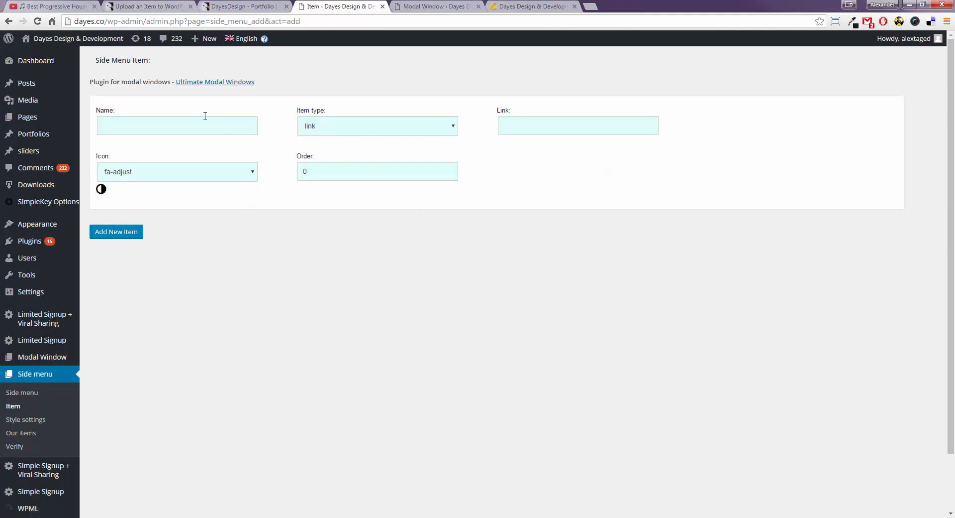
mouse_move(376, 234)
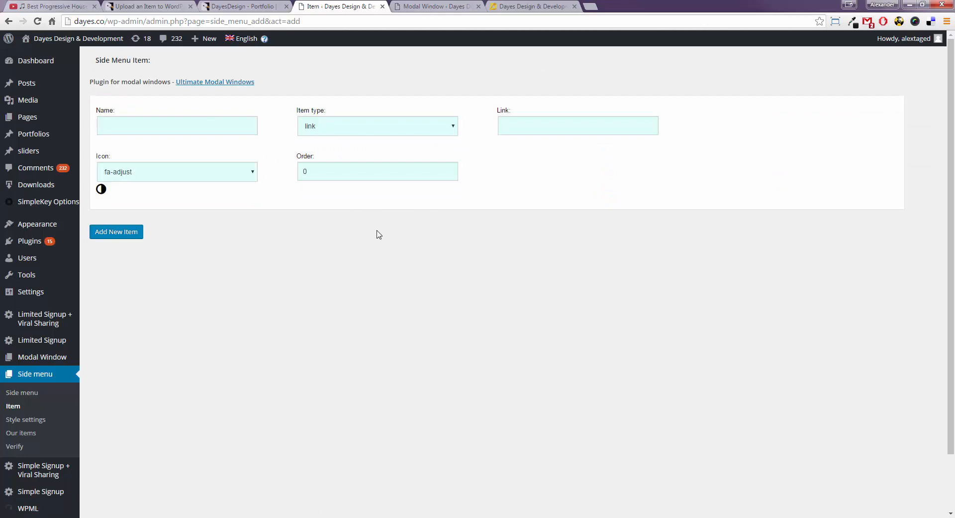
text(Ale)
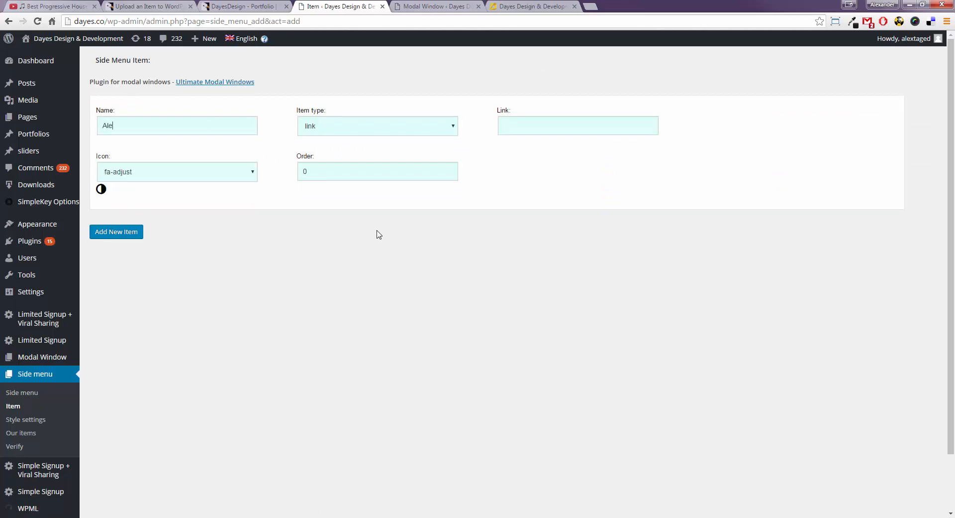
text(xander Taz)
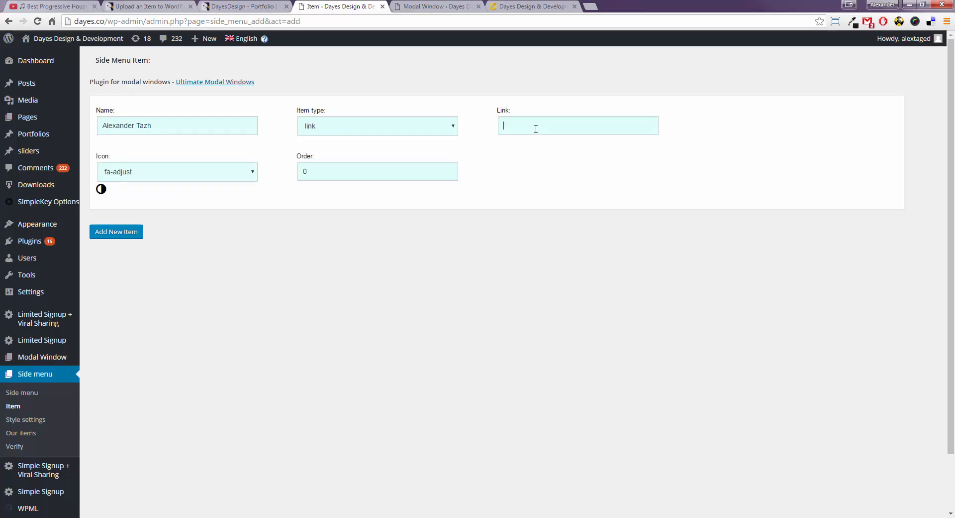
text(http://alexandertazh)
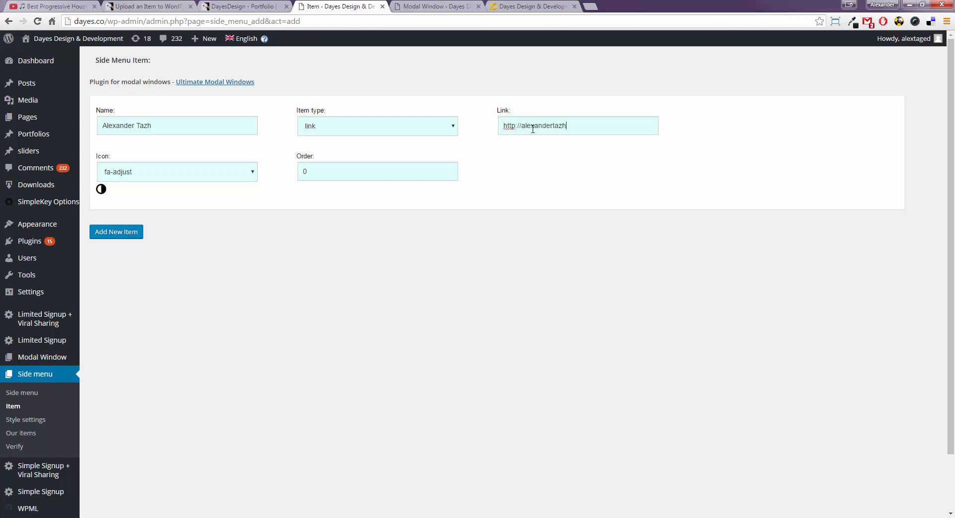
text(.com)
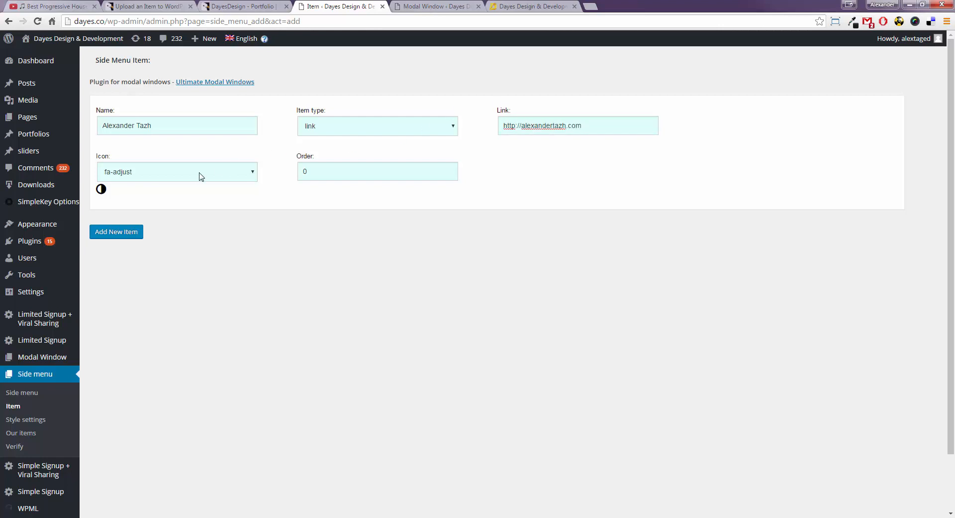
Choose the fa-sort-alpha-asc icon and add the new link item.
click(177, 172)
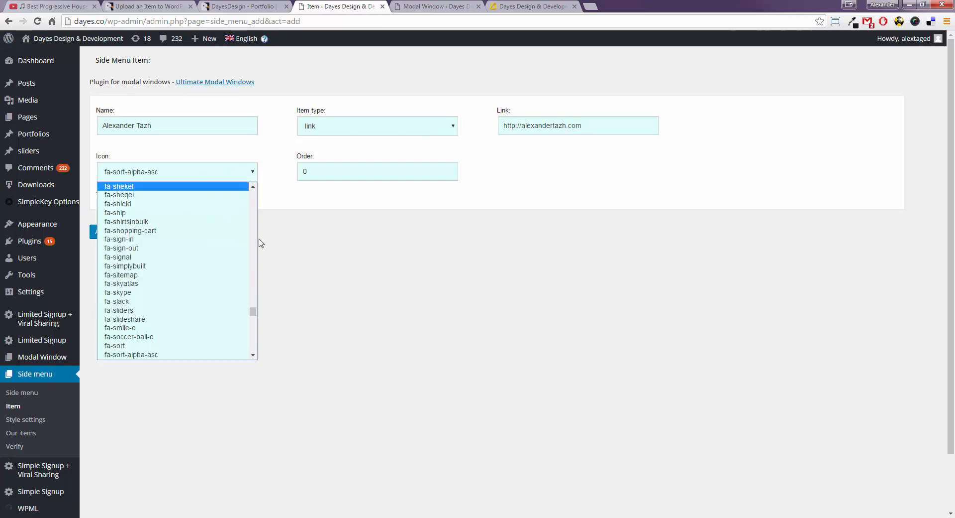
click(132, 354)
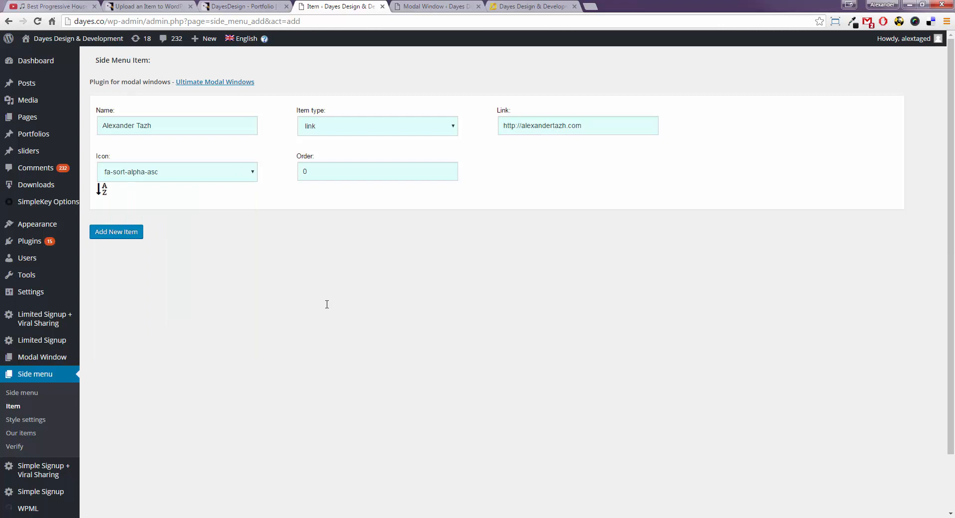
mouse_move(427, 216)
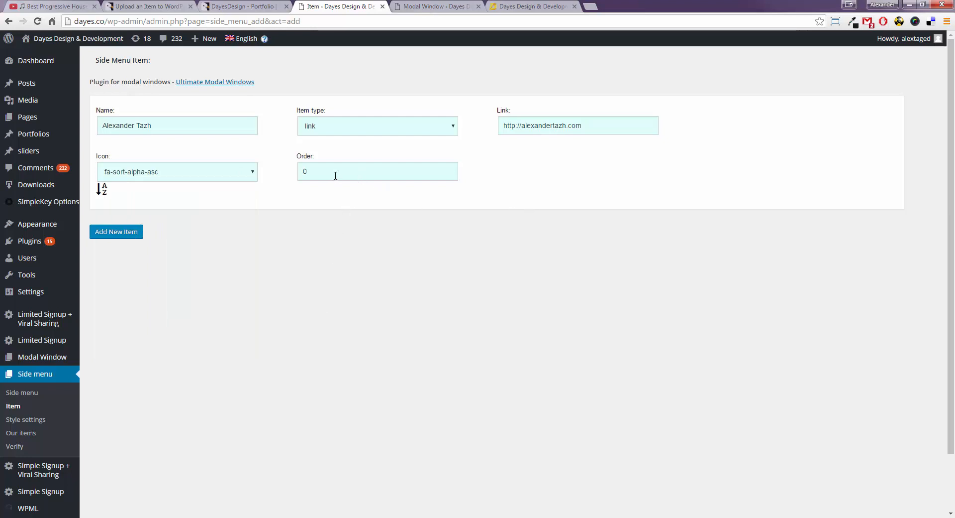
click(116, 231)
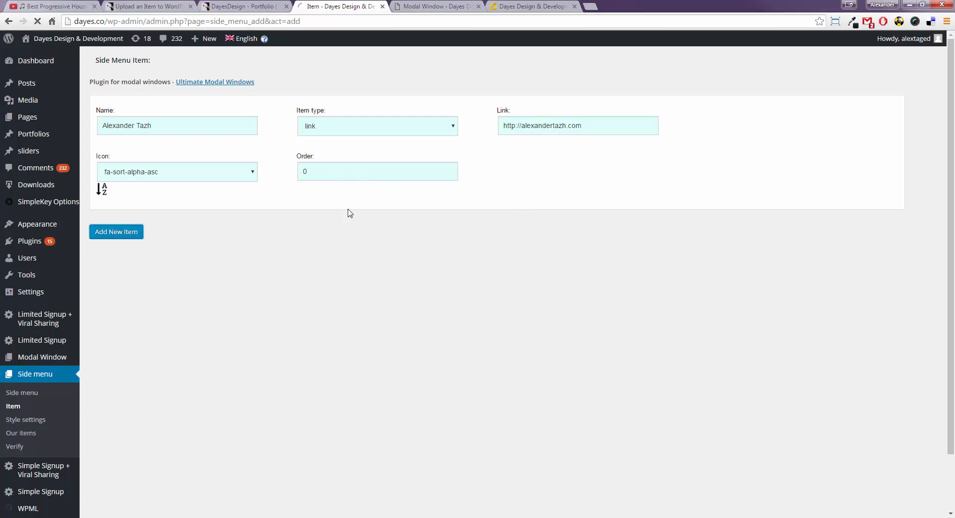
click(116, 231)
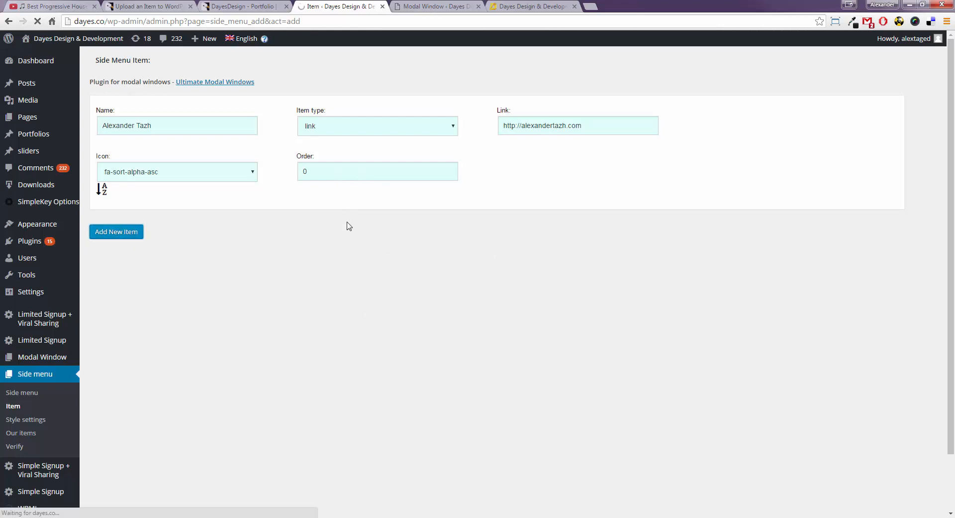
Check the new link item on the live site and return to the Menu Items list.
click(116, 231)
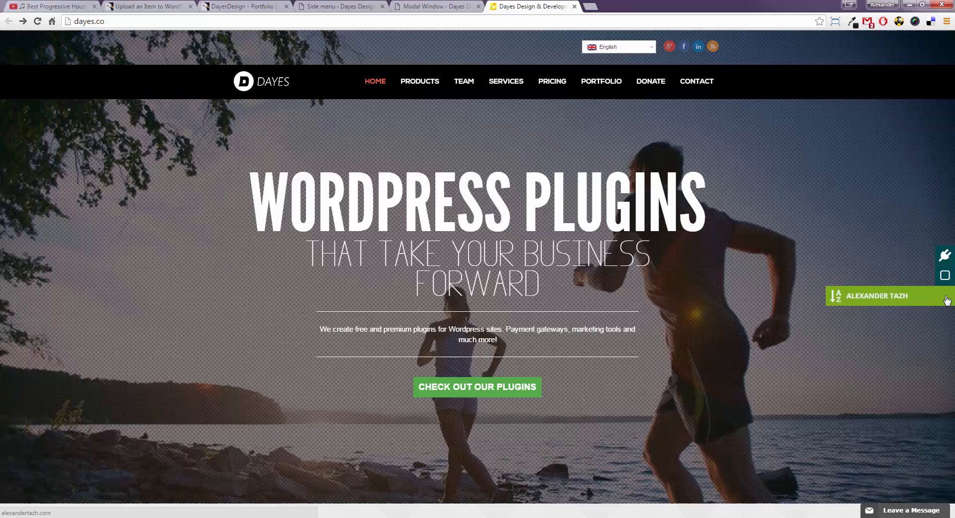
click(341, 6)
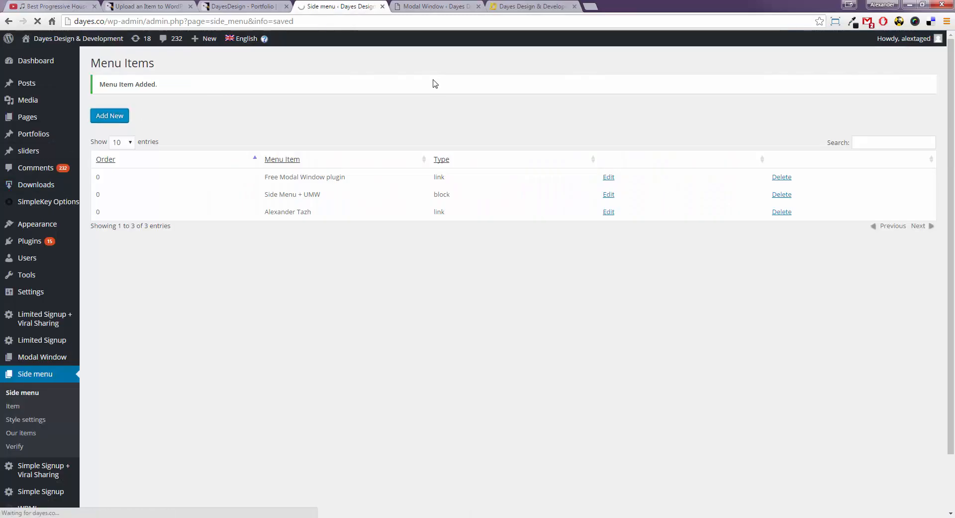
Start a new item named 'All our plugins' with item type modal window.
click(110, 116)
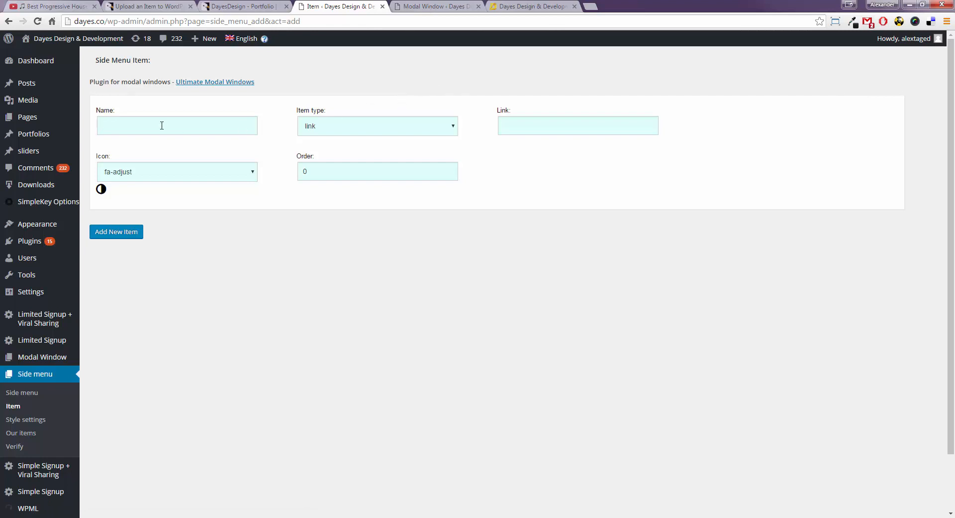
text(Al)
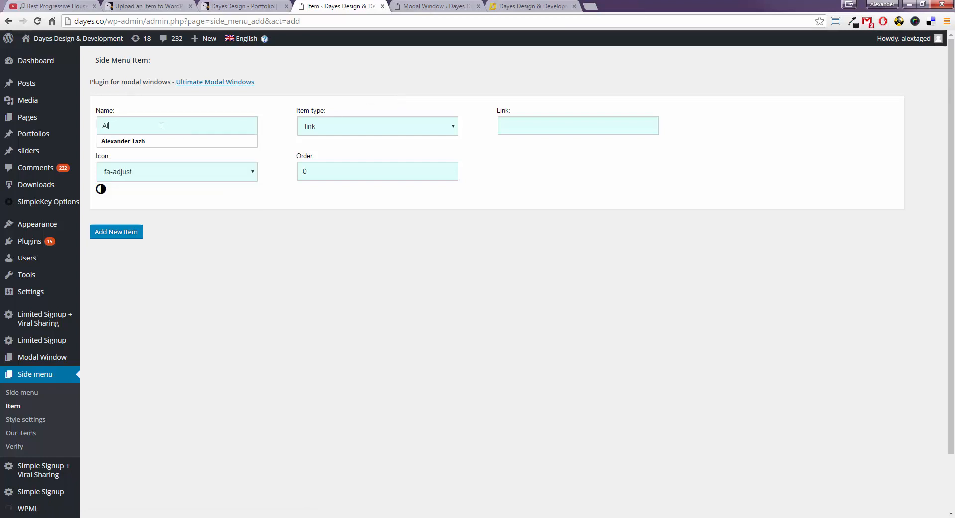
text(ll our)
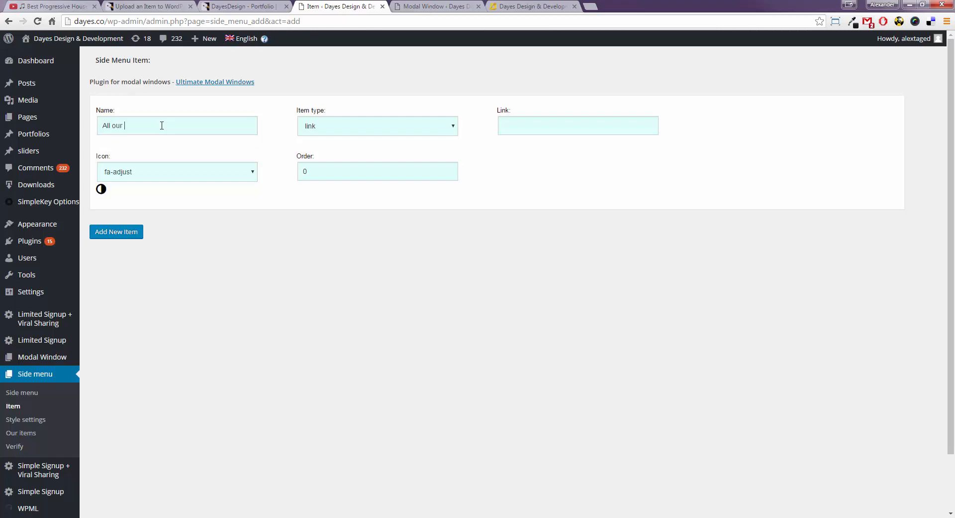
text(plugins)
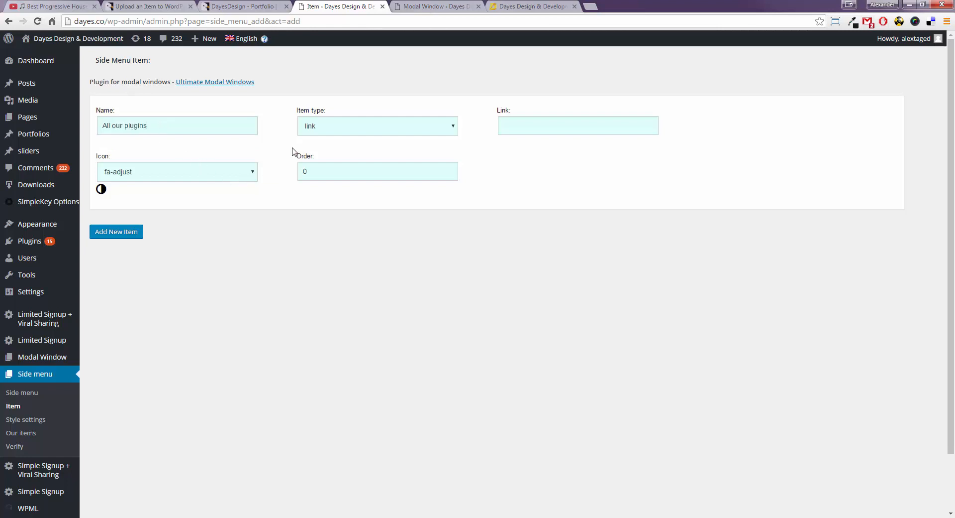
click(376, 125)
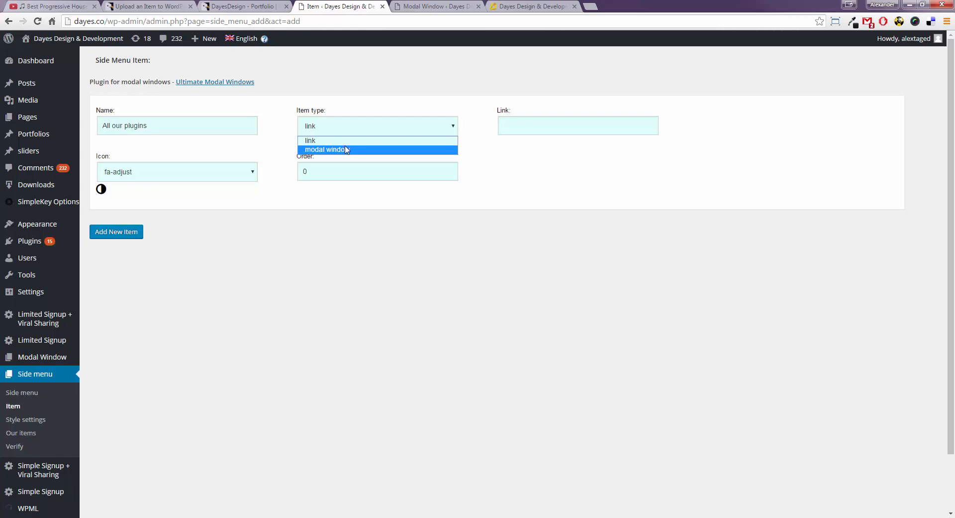
click(328, 149)
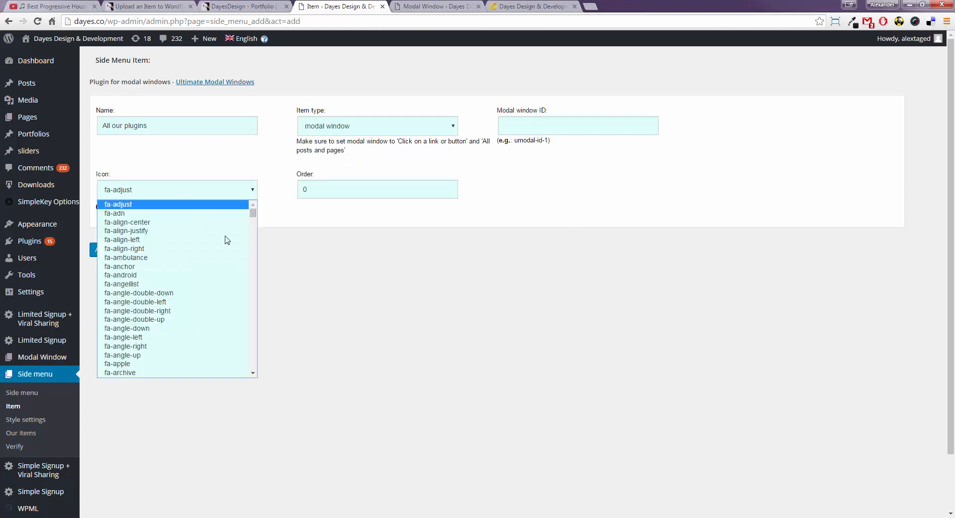
Pick the plug icon and add the All our plugins item as the fourth menu entry.
scroll(down, 3)
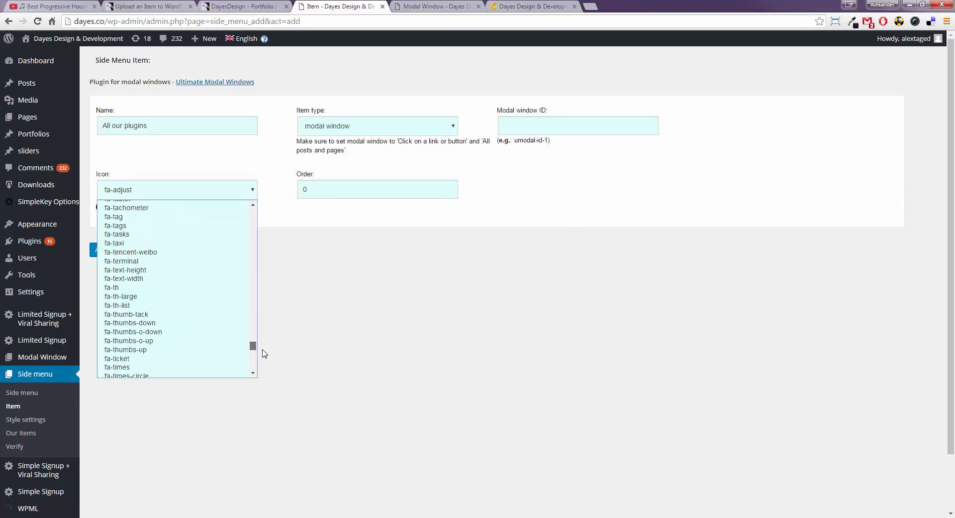
click(117, 359)
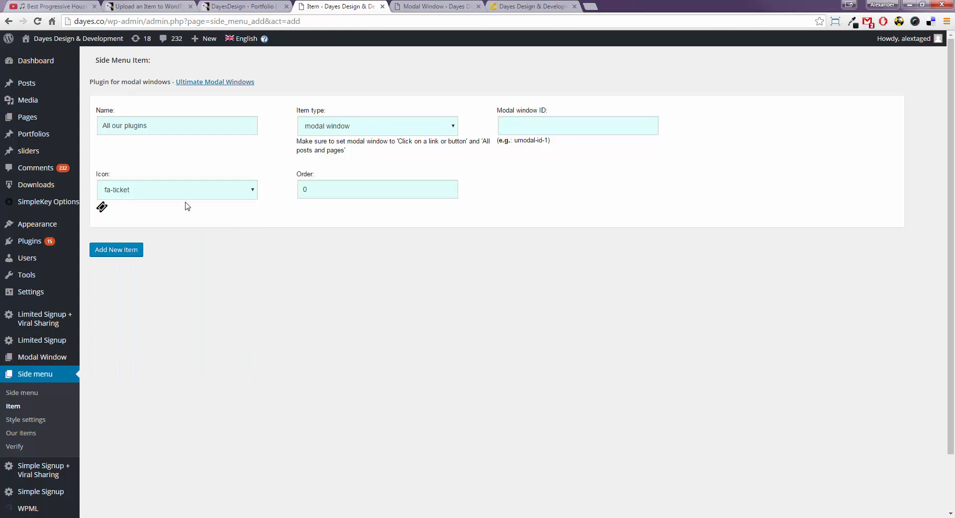
click(177, 189)
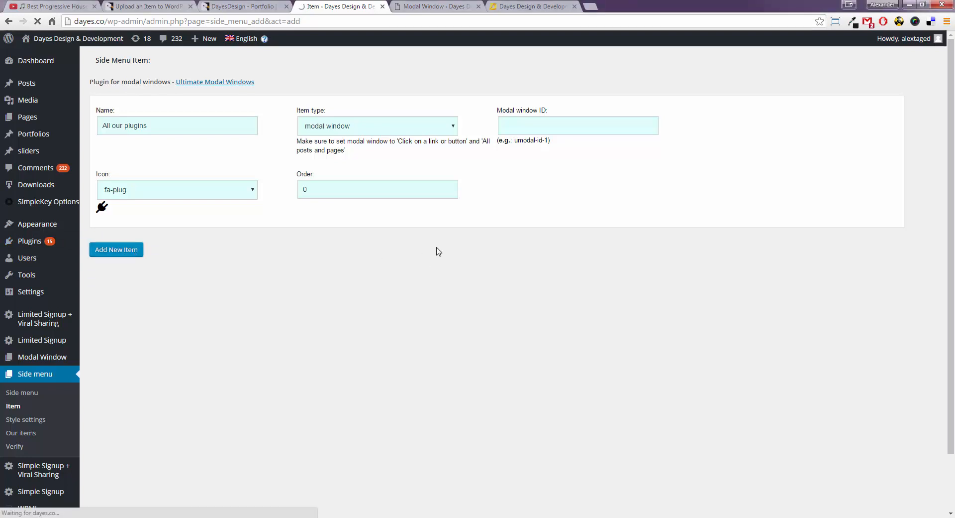
click(115, 250)
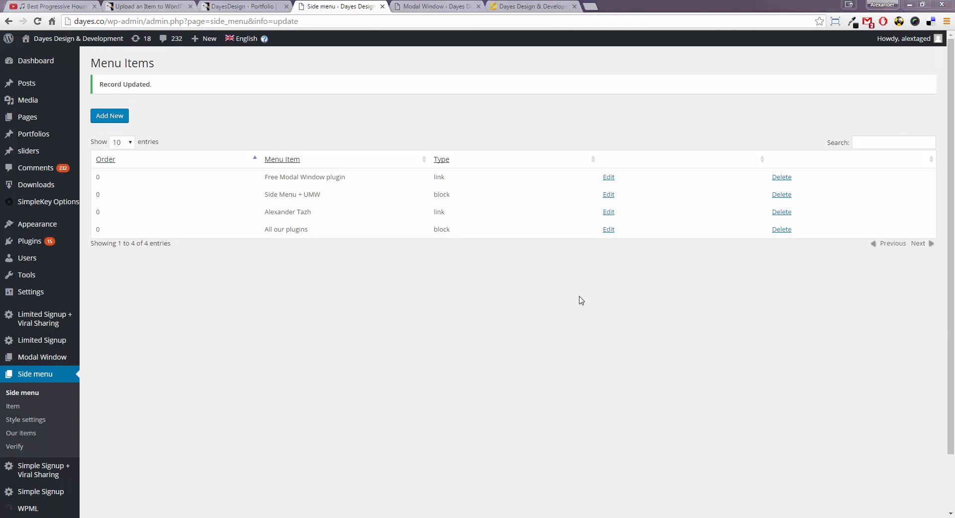
Reopen the All our plugins item for editing, focused on its empty Modal window ID field.
click(608, 229)
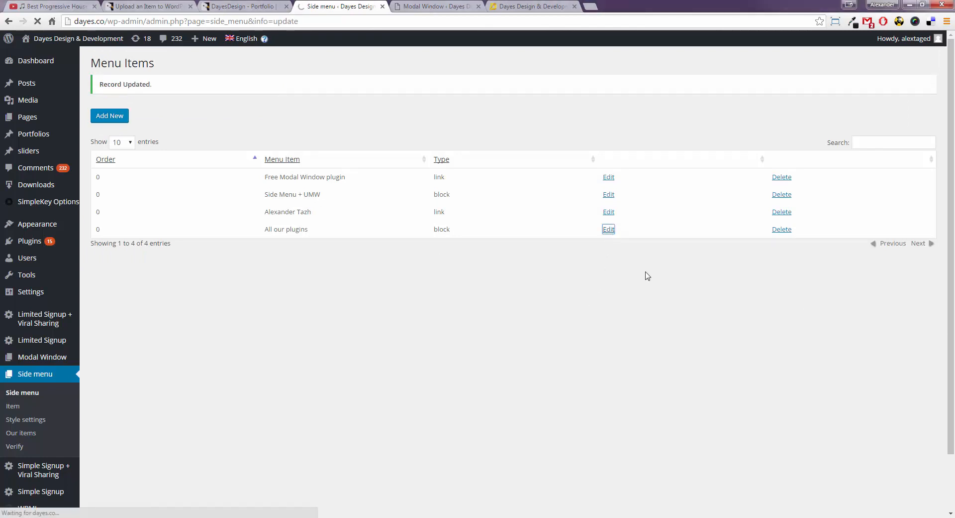
click(608, 229)
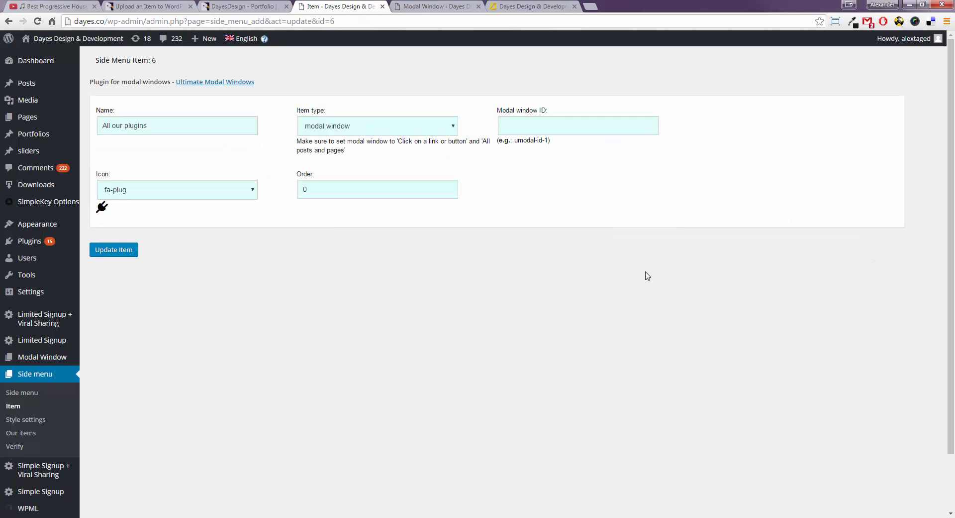
mouse_move(406, 163)
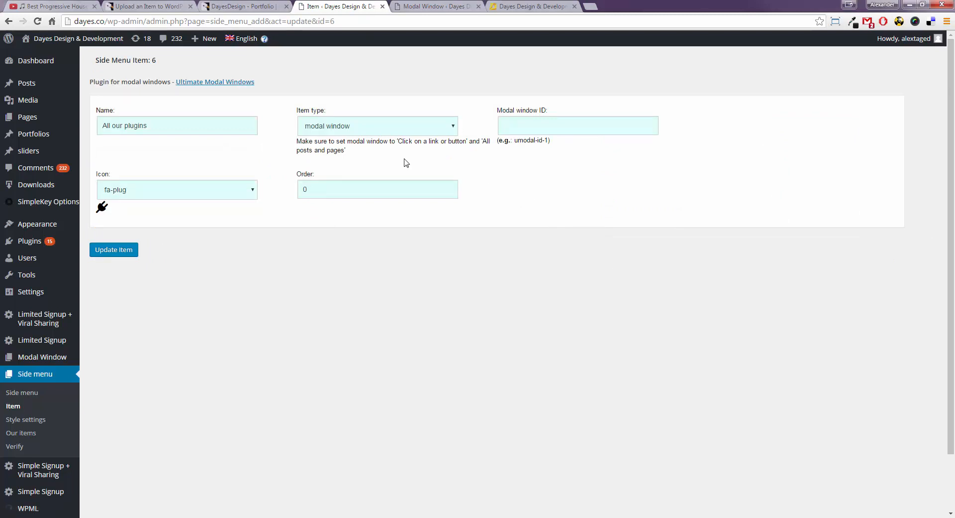
click(577, 126)
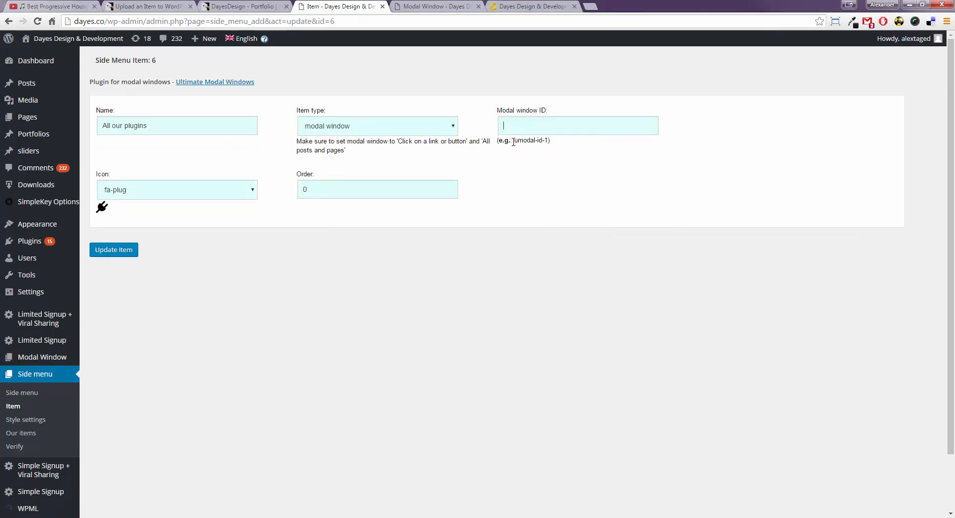
mouse_move(439, 150)
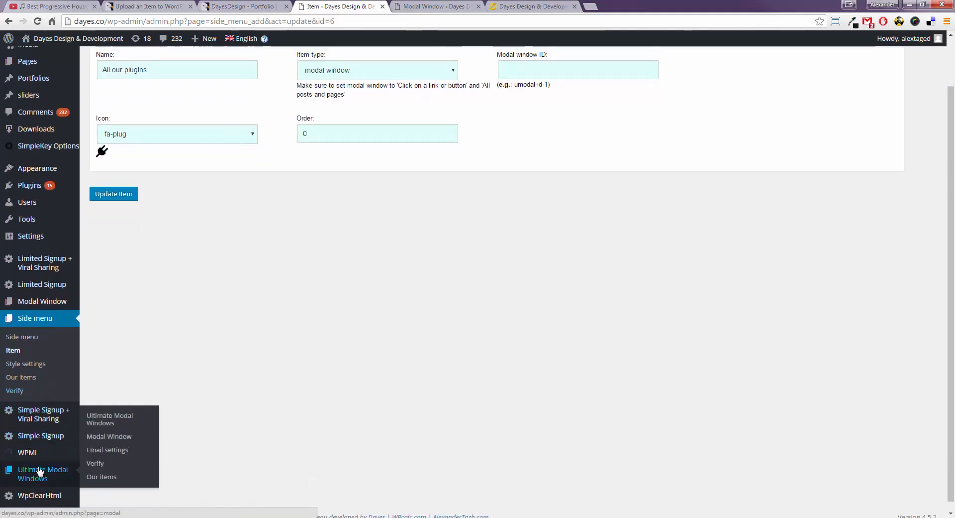
Go to the Ultimate Modal Windows list and start a new modal window.
scroll(down, 3)
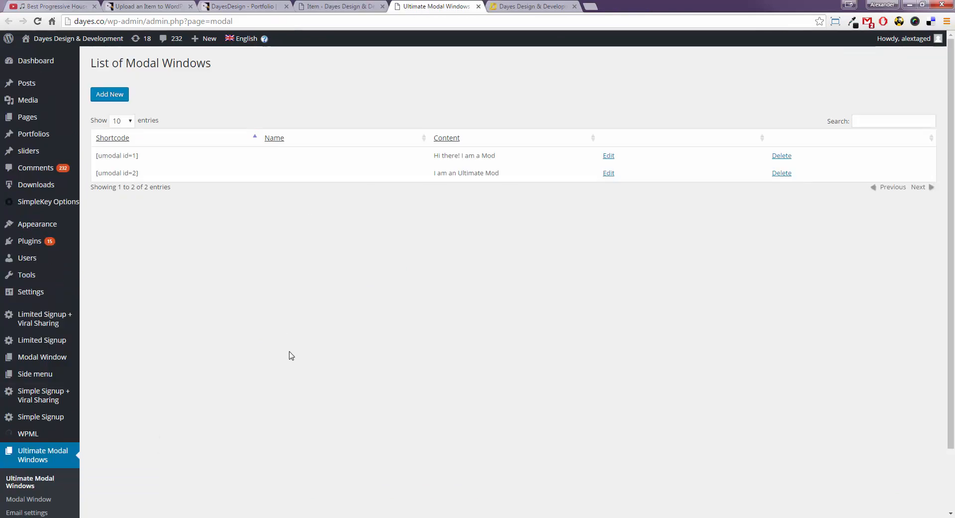
mouse_move(520, 285)
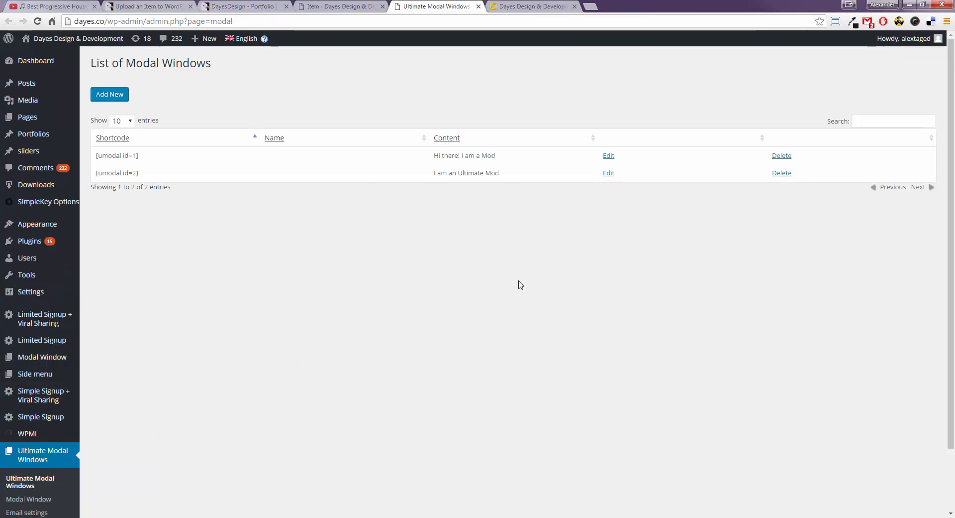
click(110, 94)
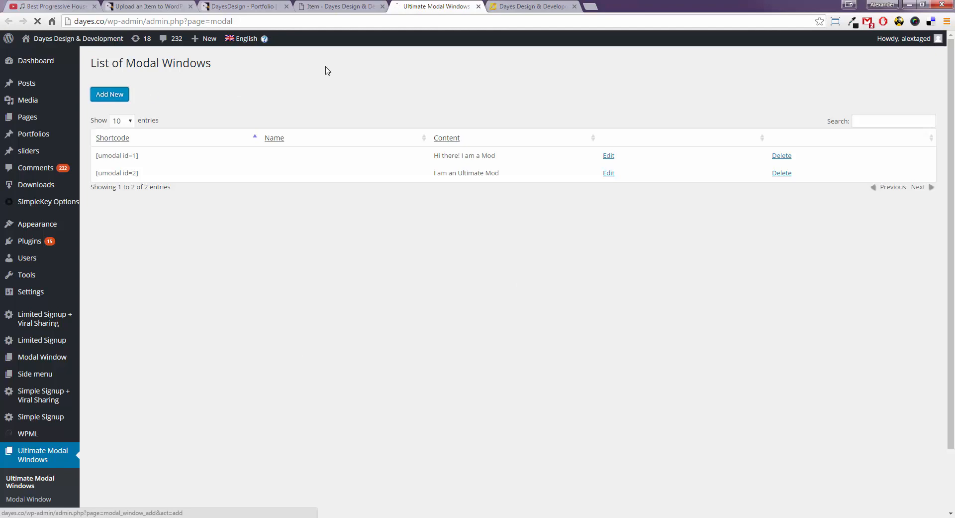
mouse_move(448, 48)
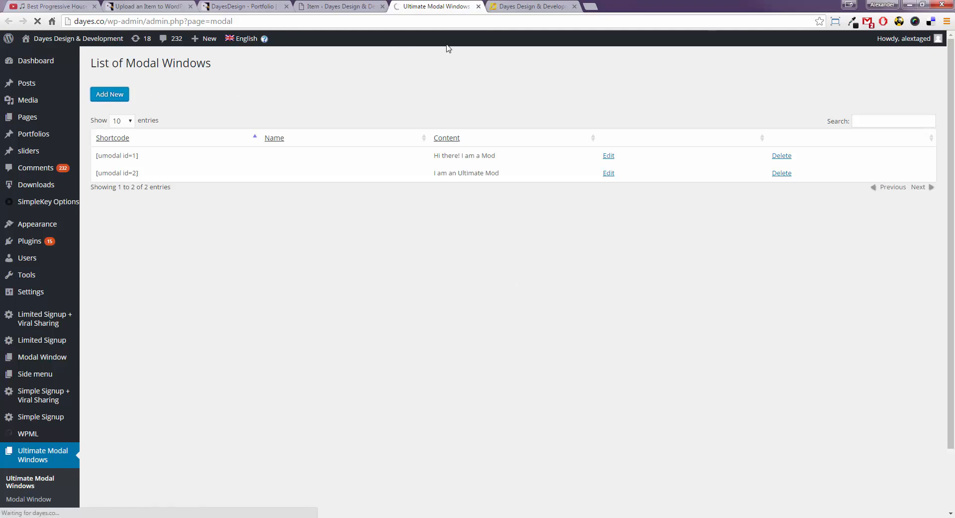
Insert the uploaded InlinePreview.png into the modal content and set width 590.
click(109, 93)
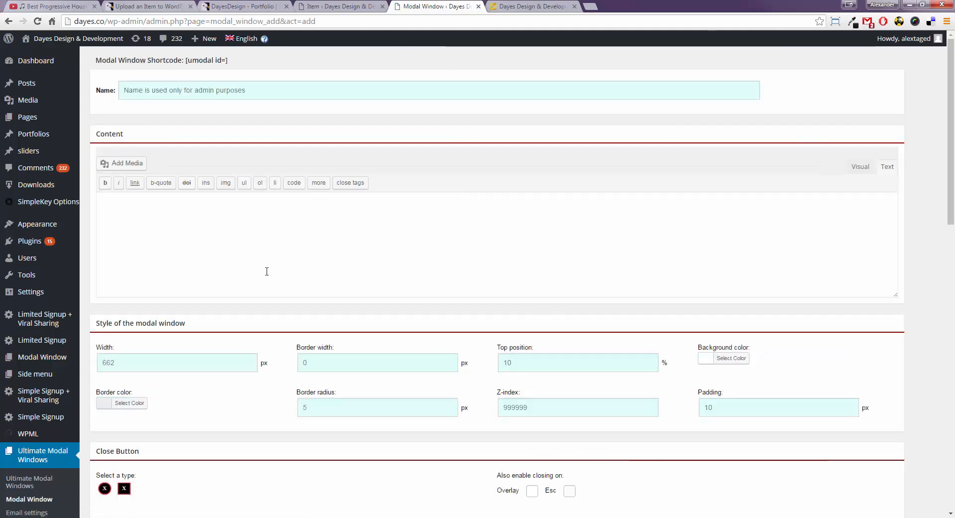
click(121, 163)
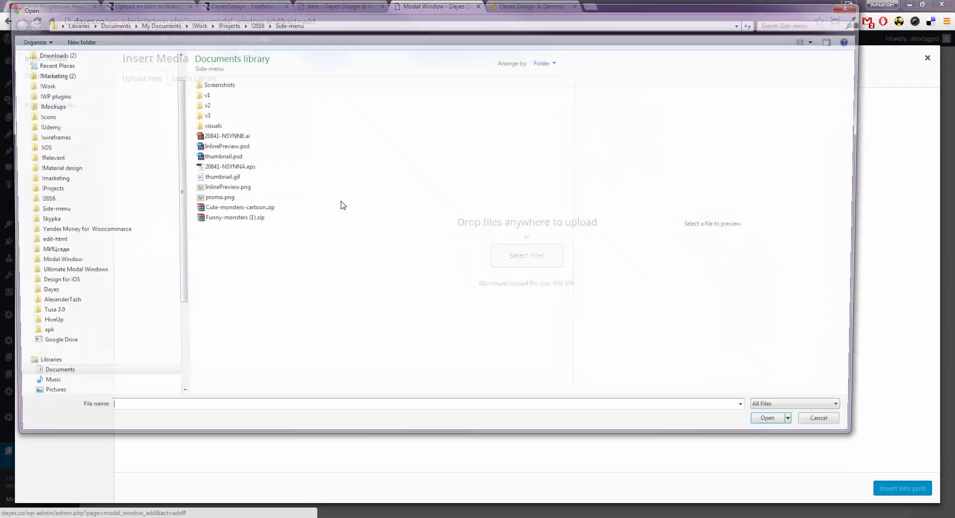
click(87, 231)
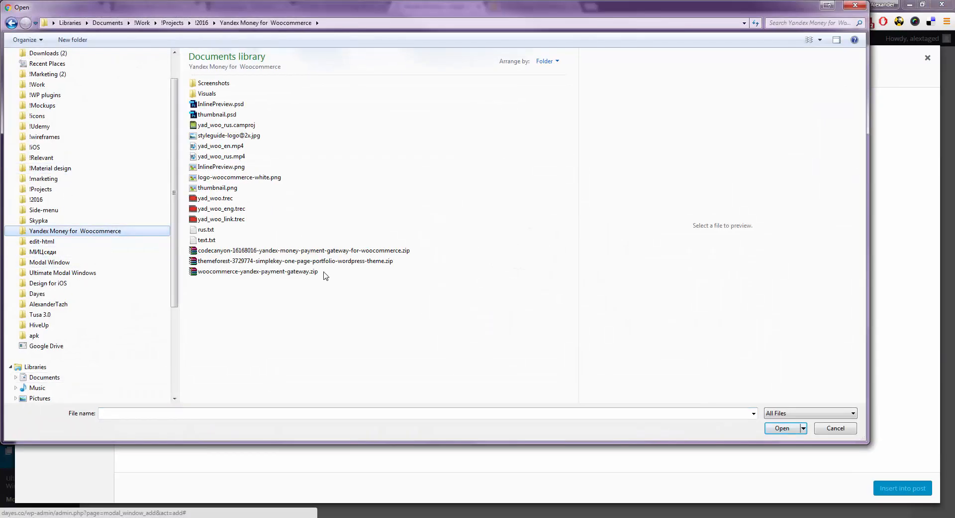
mouse_move(282, 201)
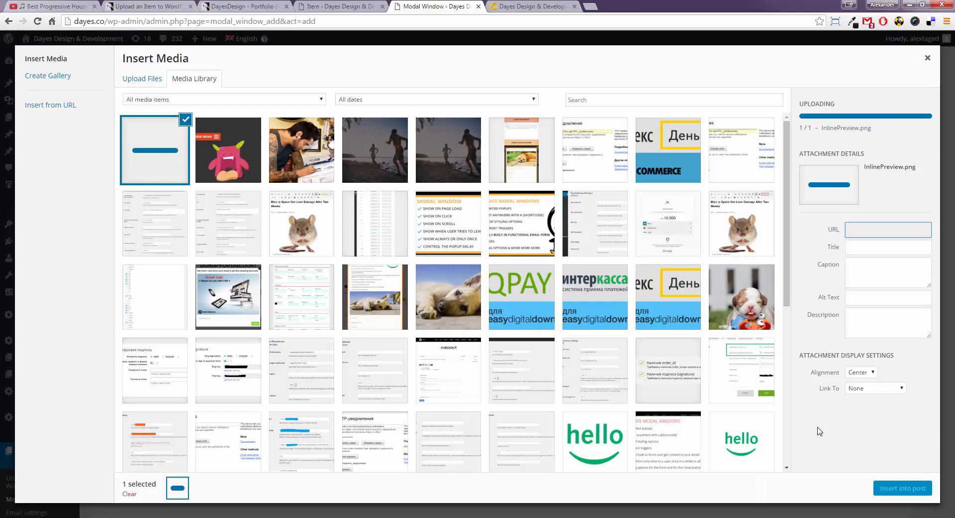
click(155, 150)
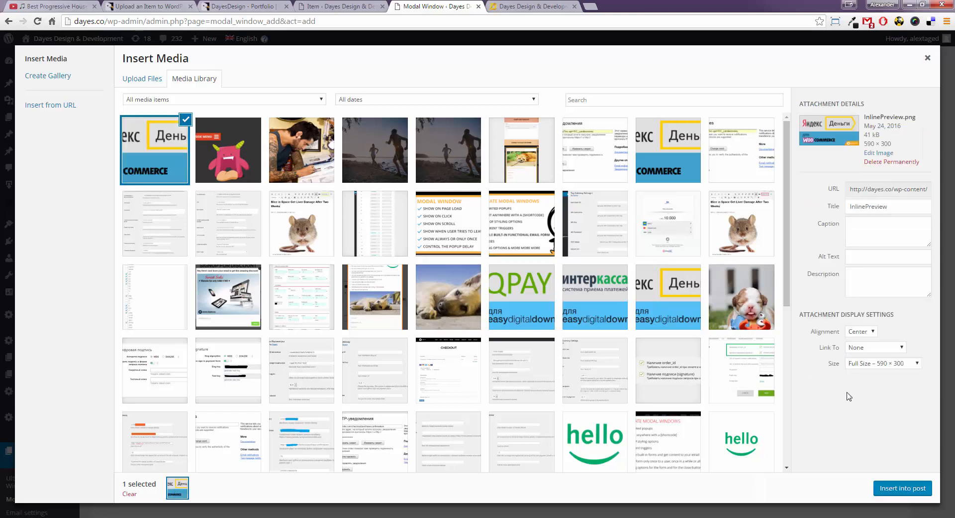
click(928, 58)
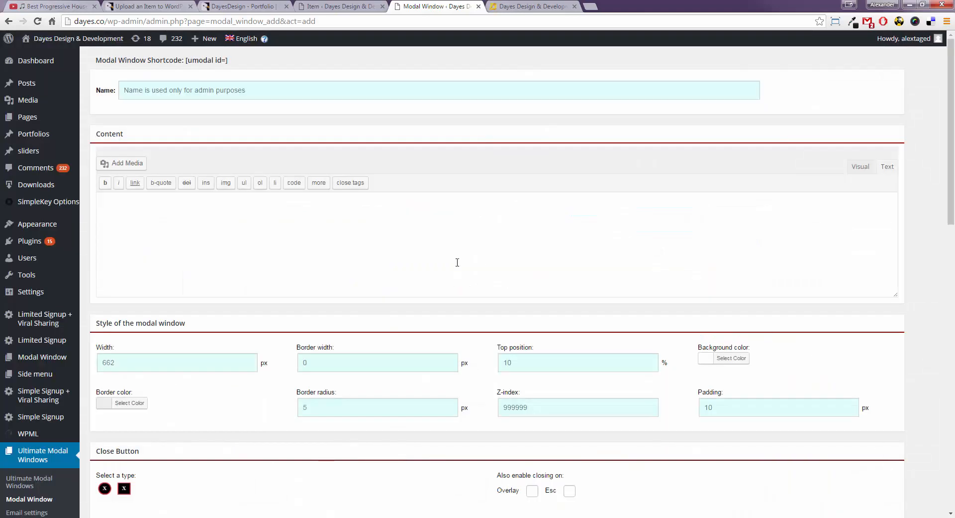
mouse_move(439, 269)
text(5)
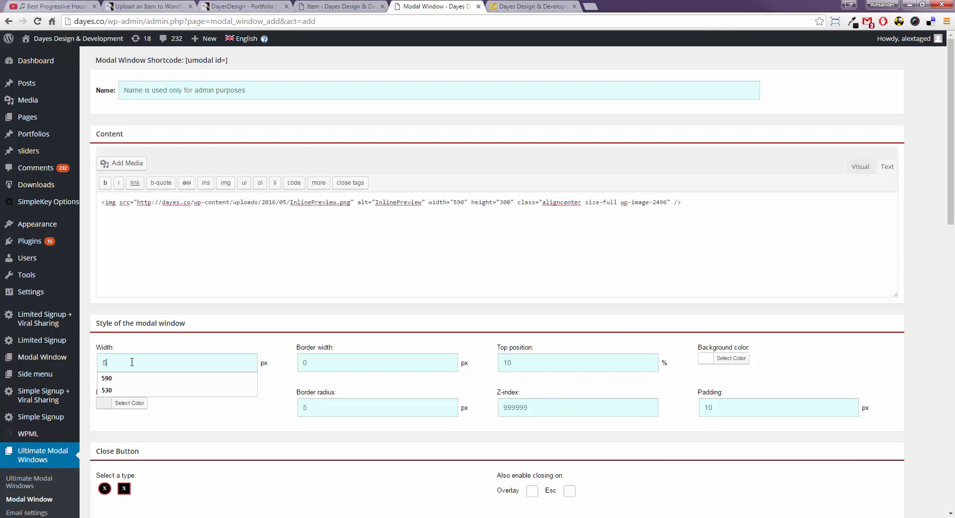
click(106, 378)
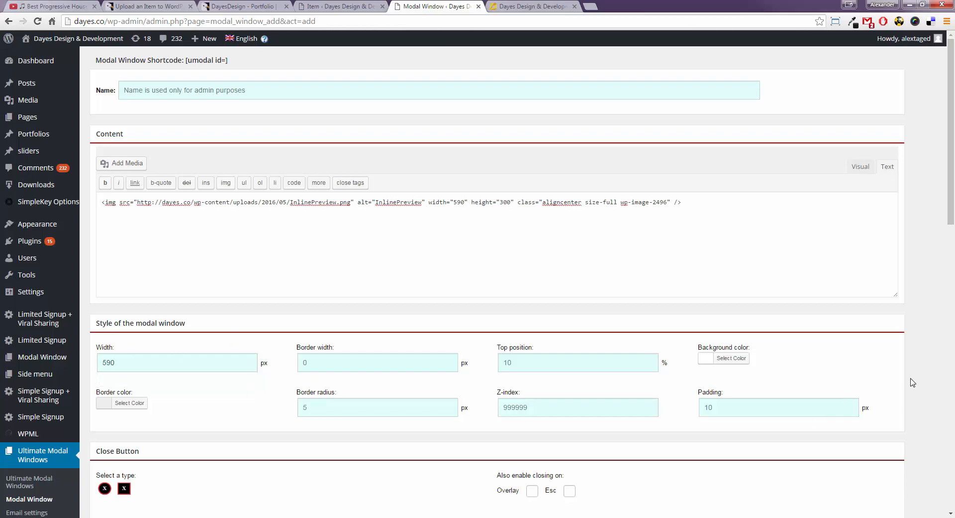
Set the modal to show on click of a link or button.
scroll(down, 3)
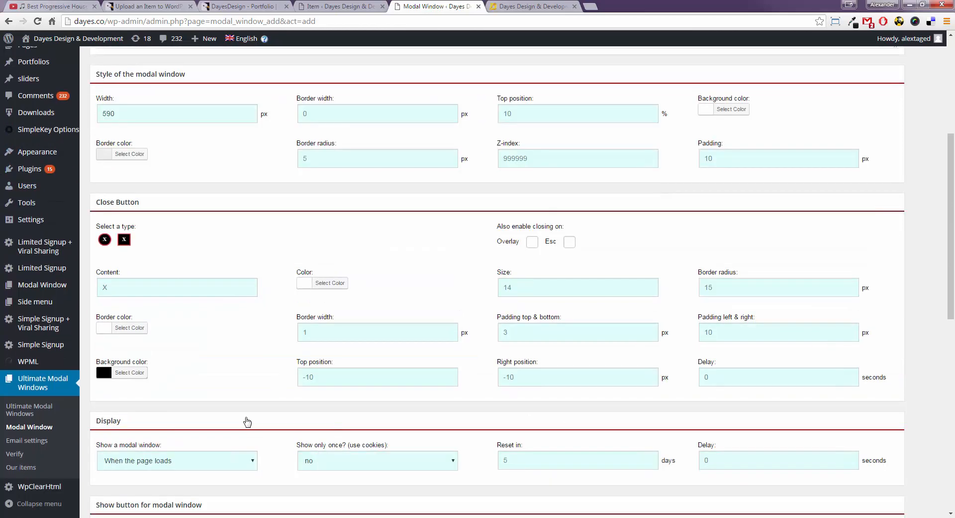
click(177, 460)
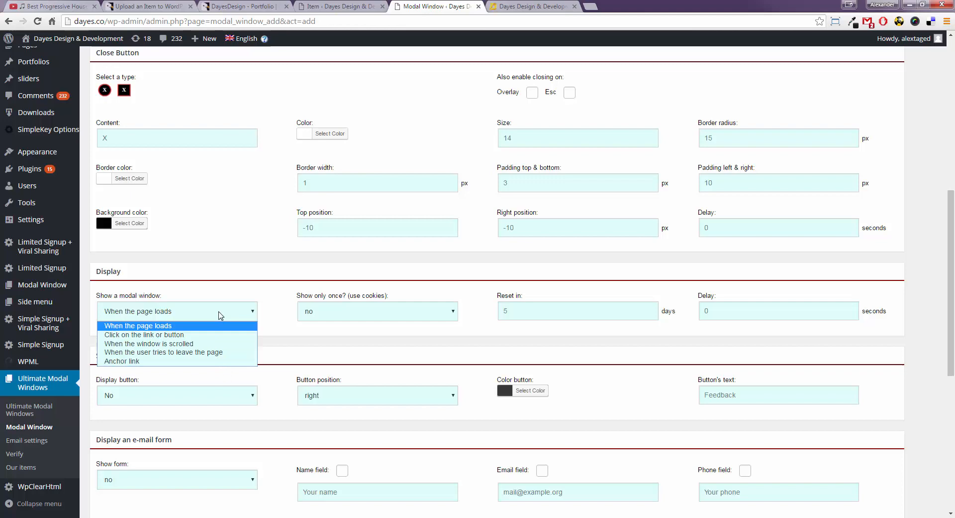
click(143, 334)
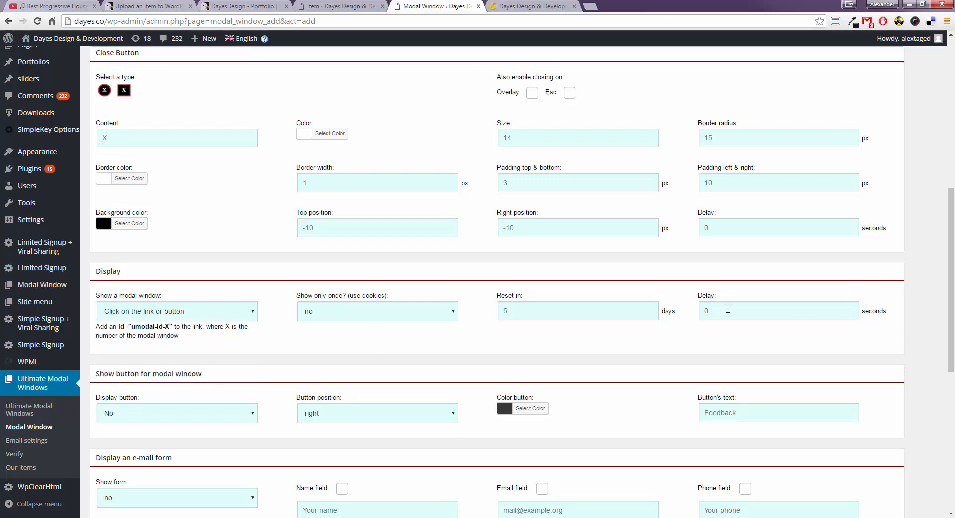
scroll(down, 3)
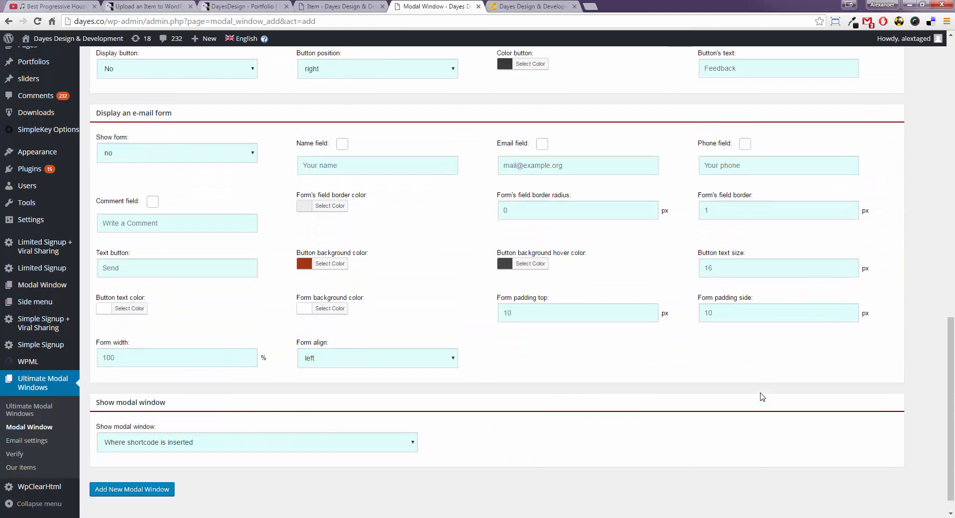
scroll(down, 3)
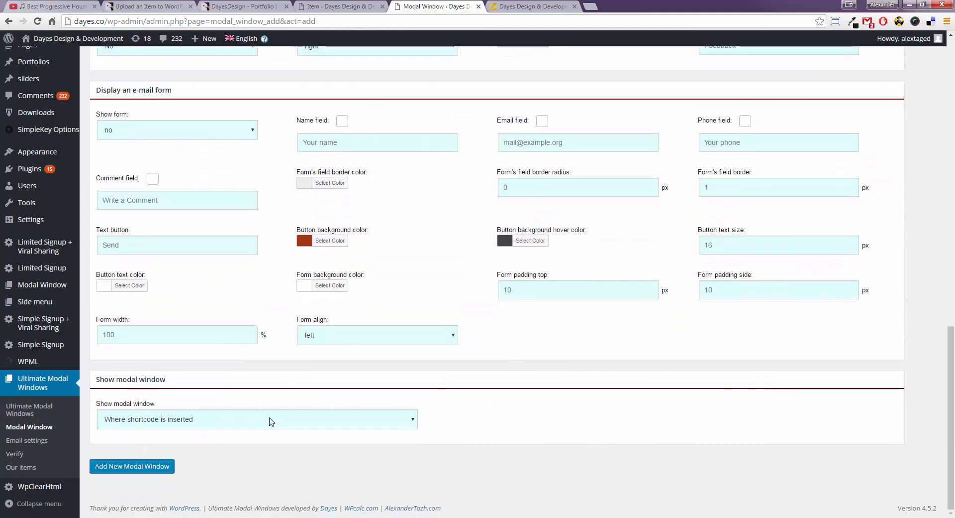
click(255, 419)
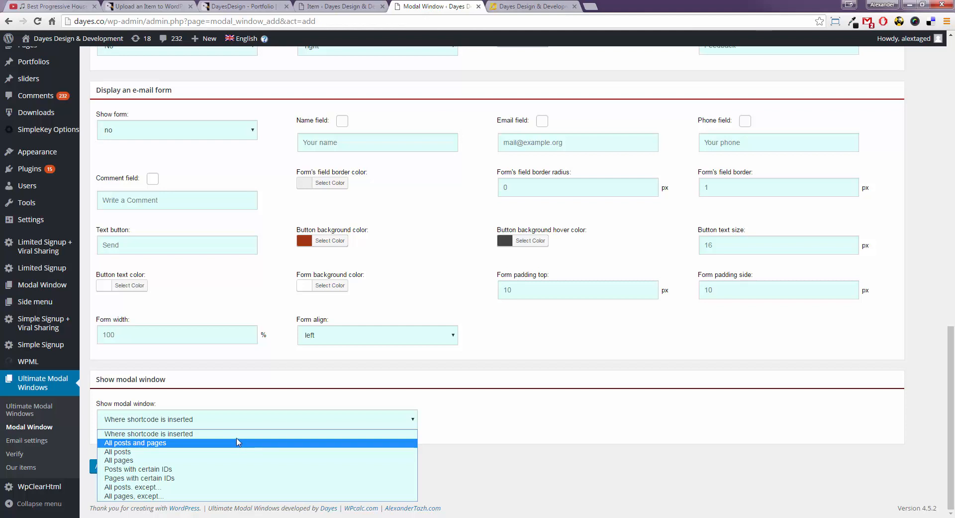
mouse_move(230, 478)
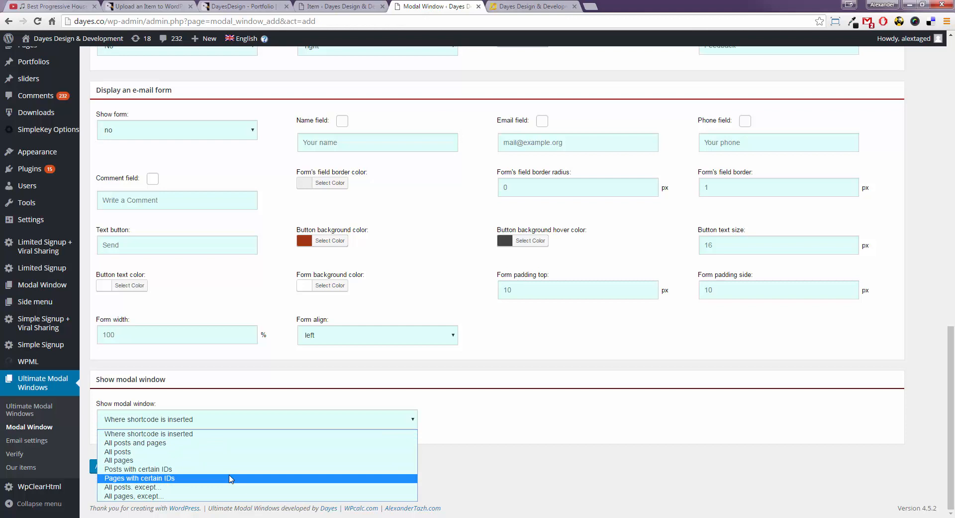
mouse_move(230, 467)
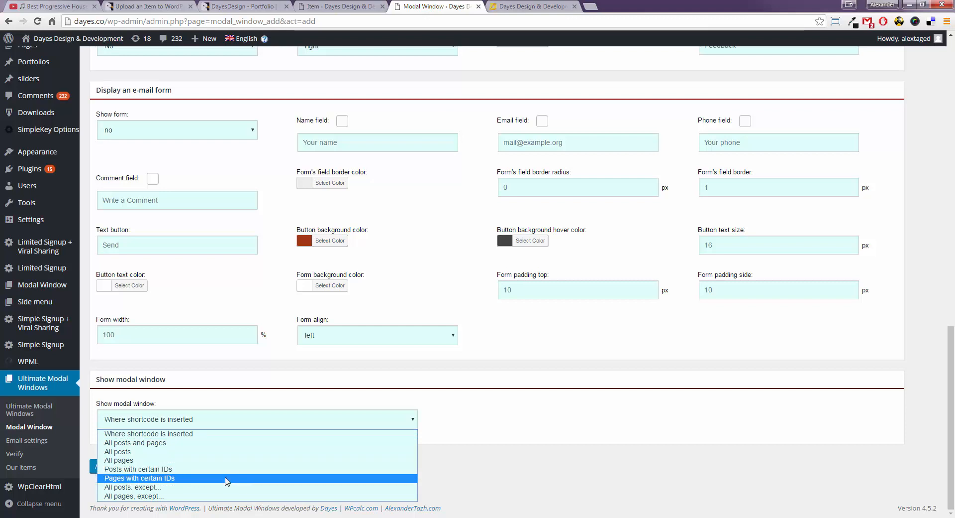
mouse_move(225, 467)
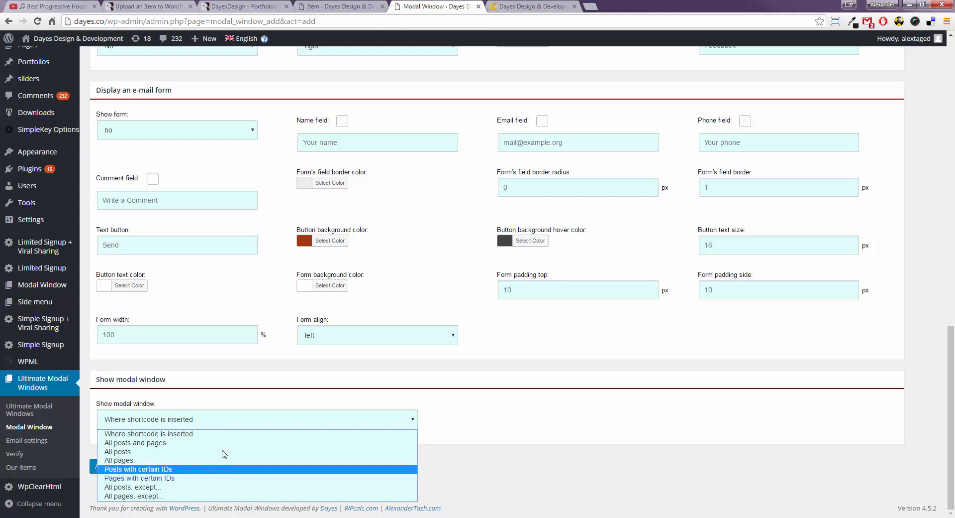
Show it on all posts and pages and save it as umodal id=3.
click(135, 442)
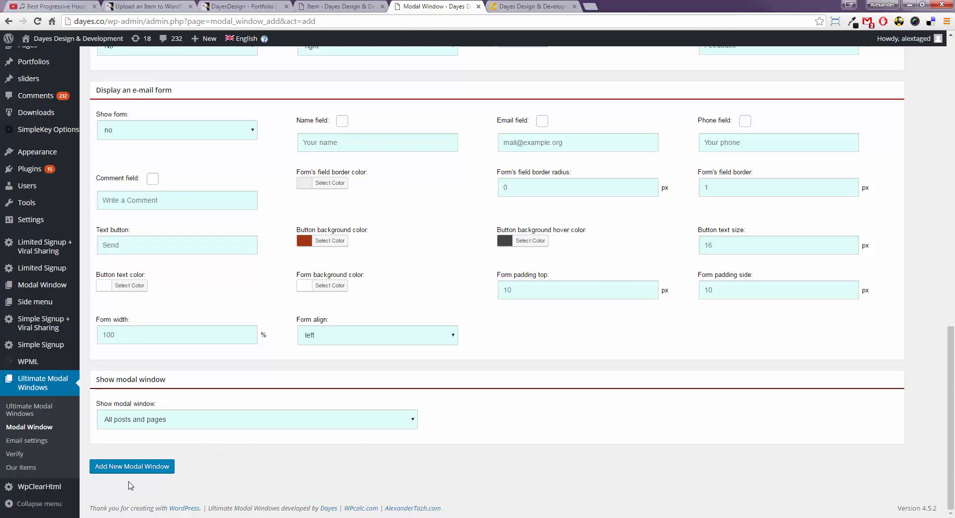
click(131, 465)
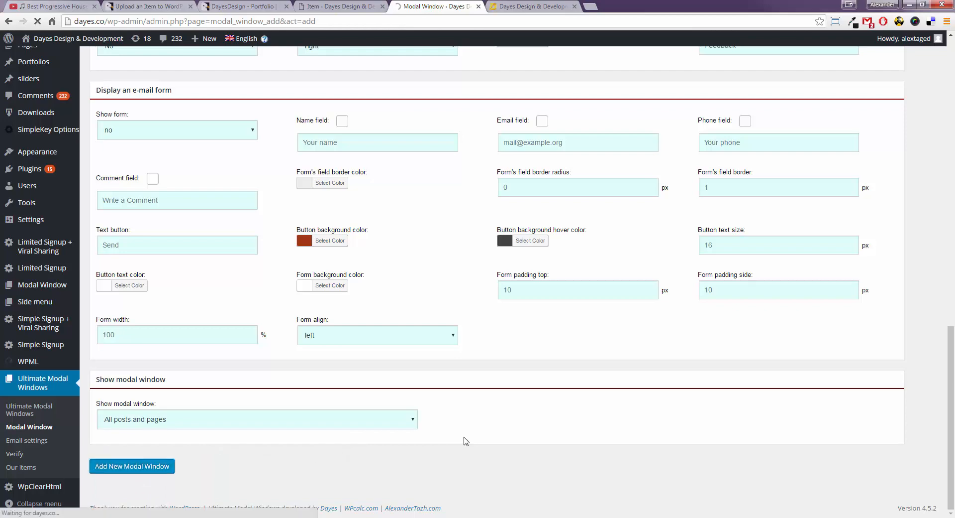
click(131, 466)
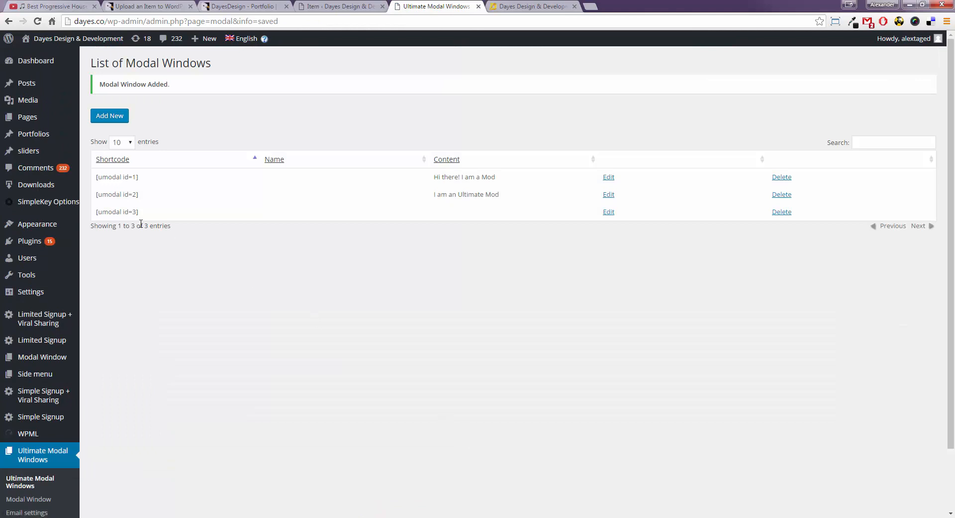
Update the All our plugins item to open modal umodal-id-3, then switch to the live homepage.
double_click(117, 212)
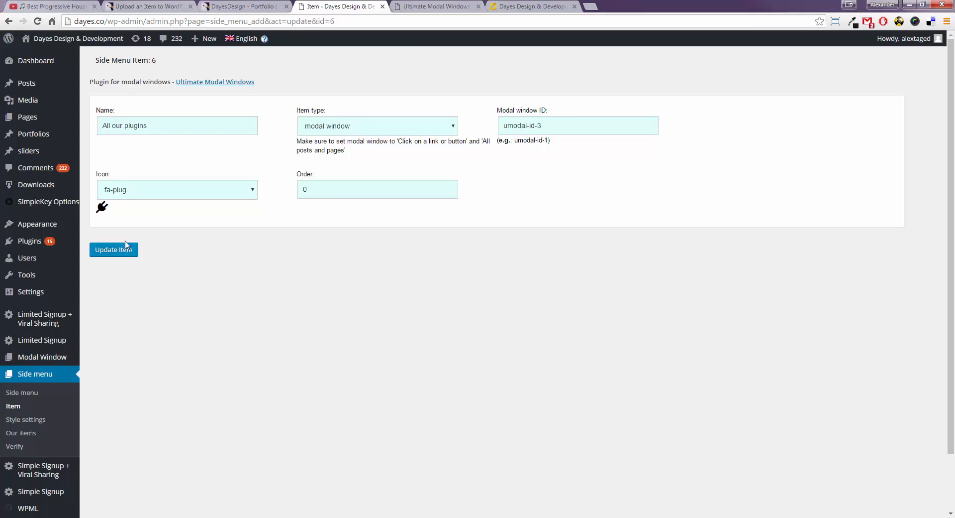
click(114, 250)
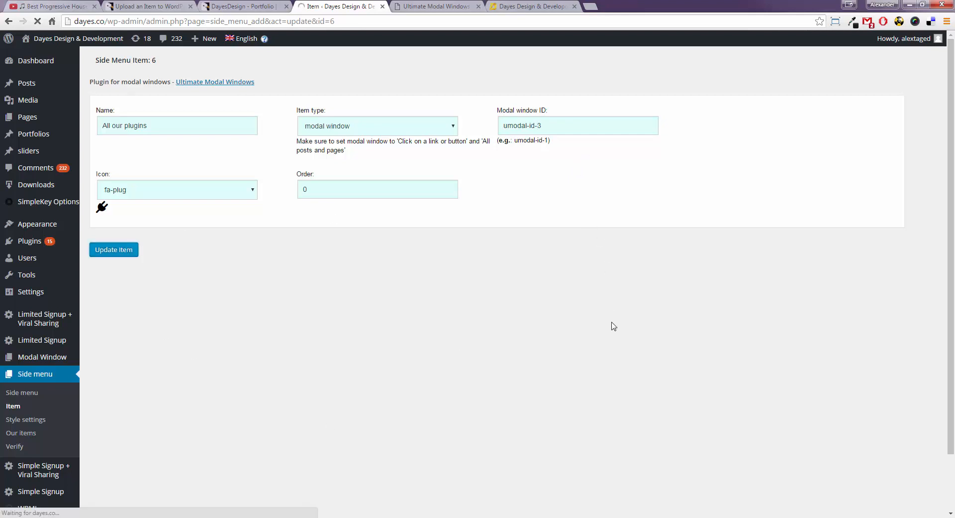
click(113, 250)
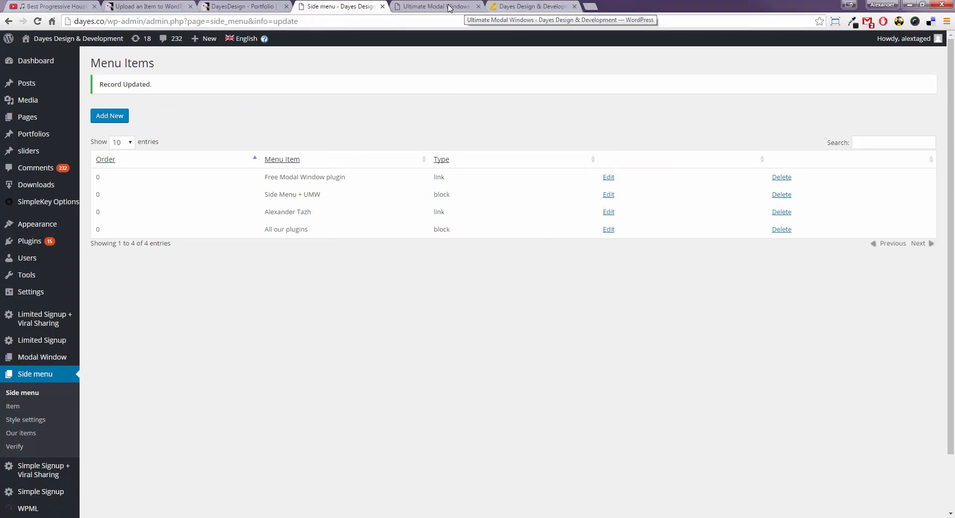
click(530, 6)
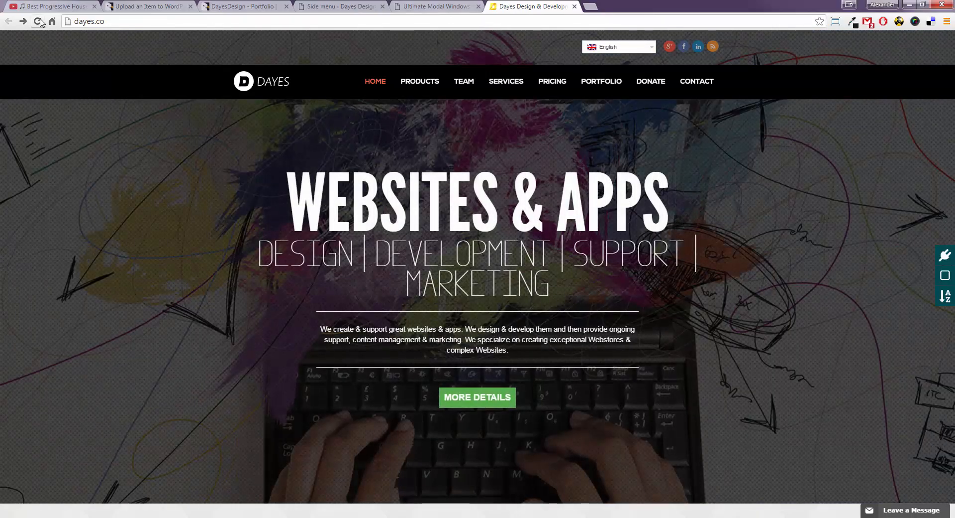
Reload dayes.co and open and close the All our plugins and Side Menu + UMW popups.
click(38, 21)
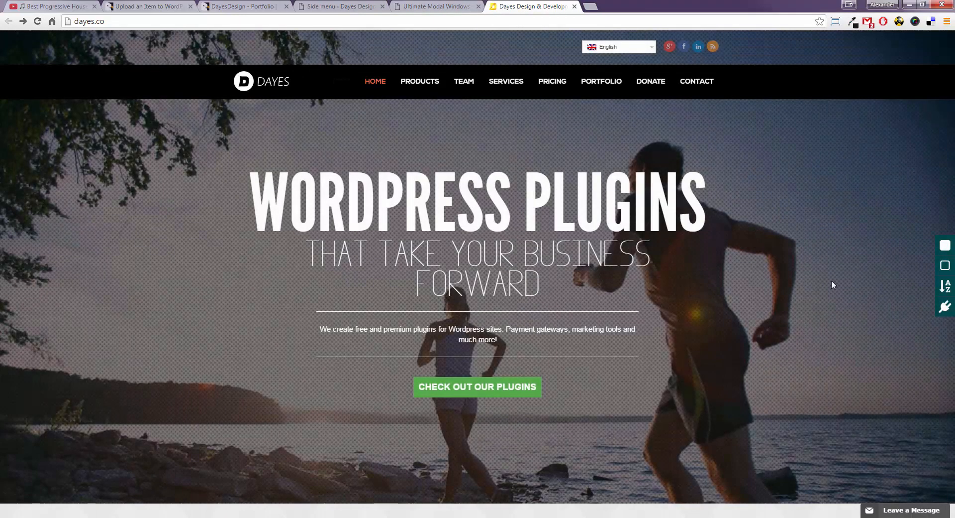
mouse_move(945, 306)
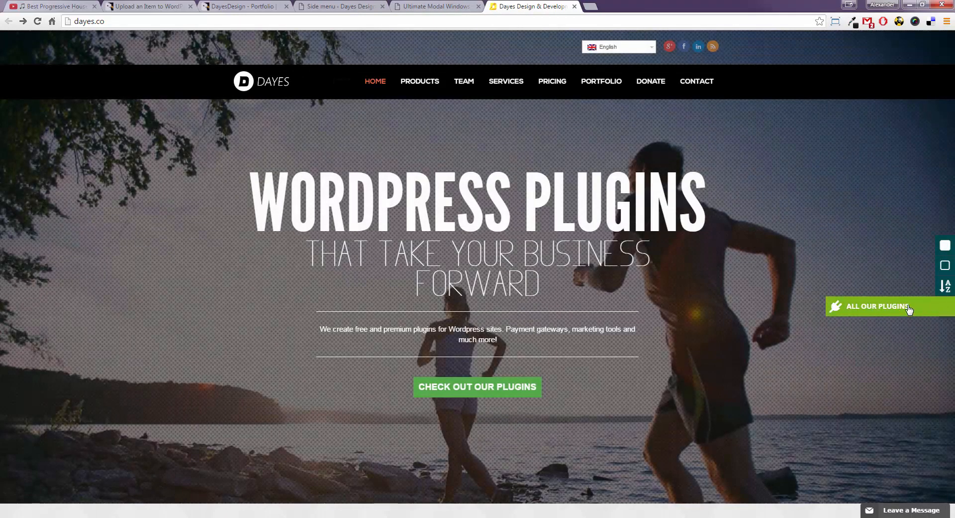
click(873, 305)
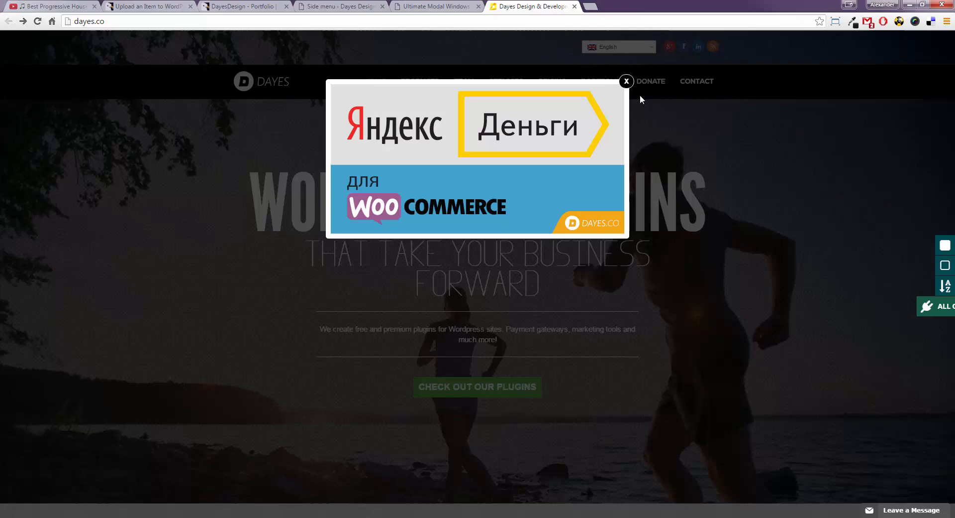
click(626, 81)
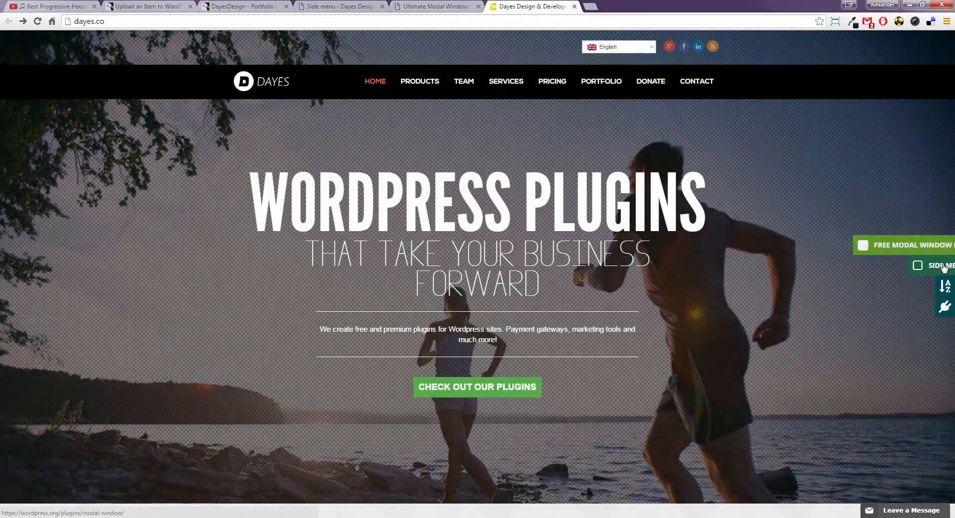
click(913, 245)
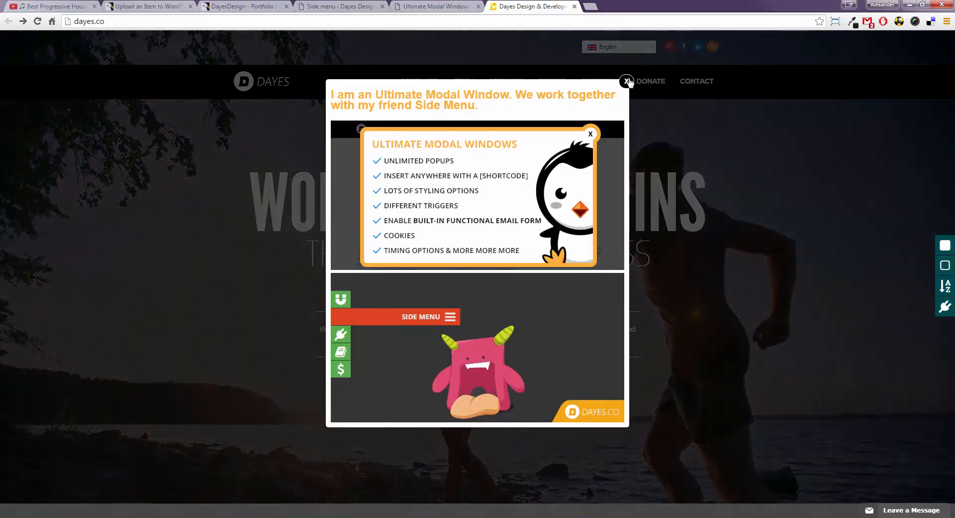
click(628, 81)
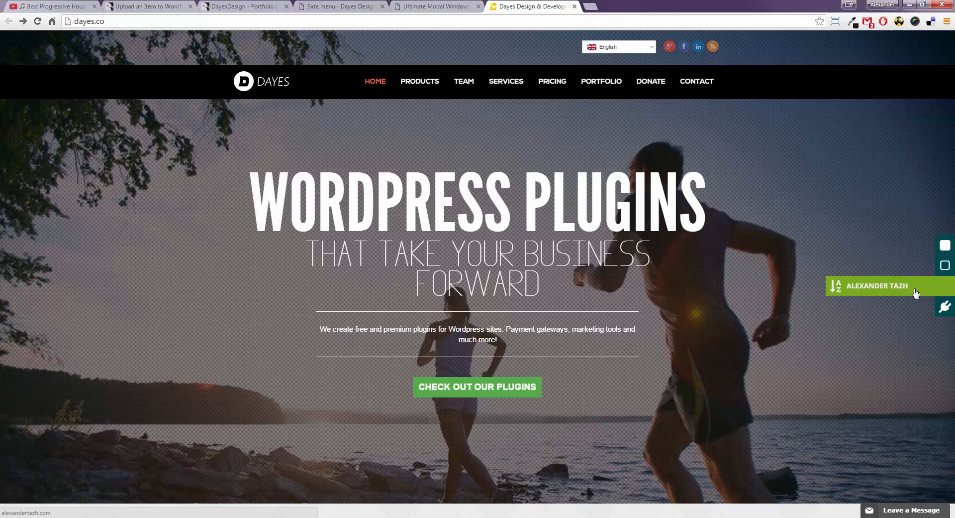
Follow the portfolio link item, then go back to the side menu items list.
click(878, 285)
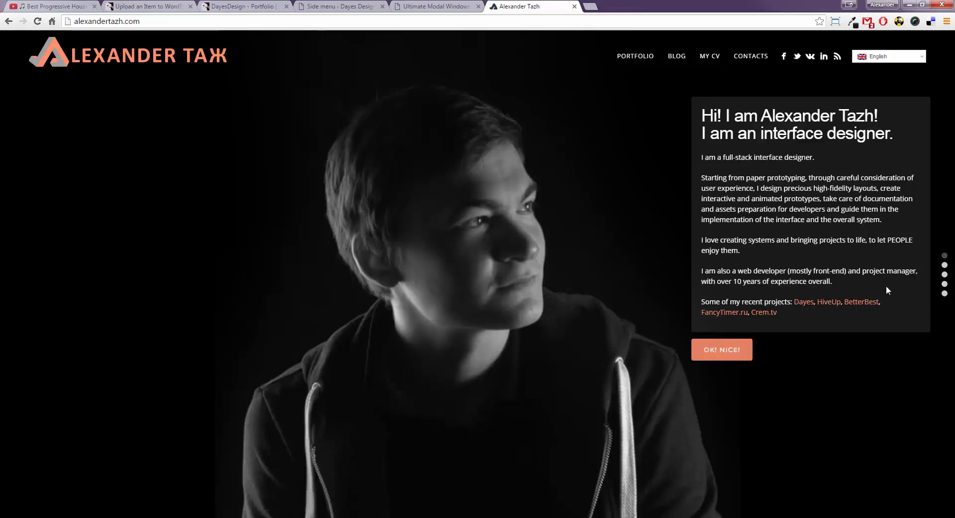
click(803, 302)
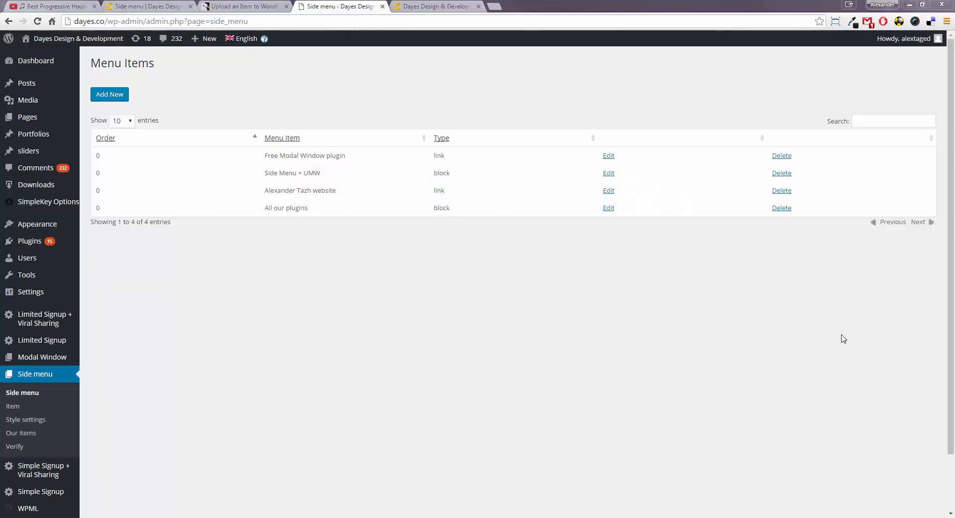
mouse_move(818, 340)
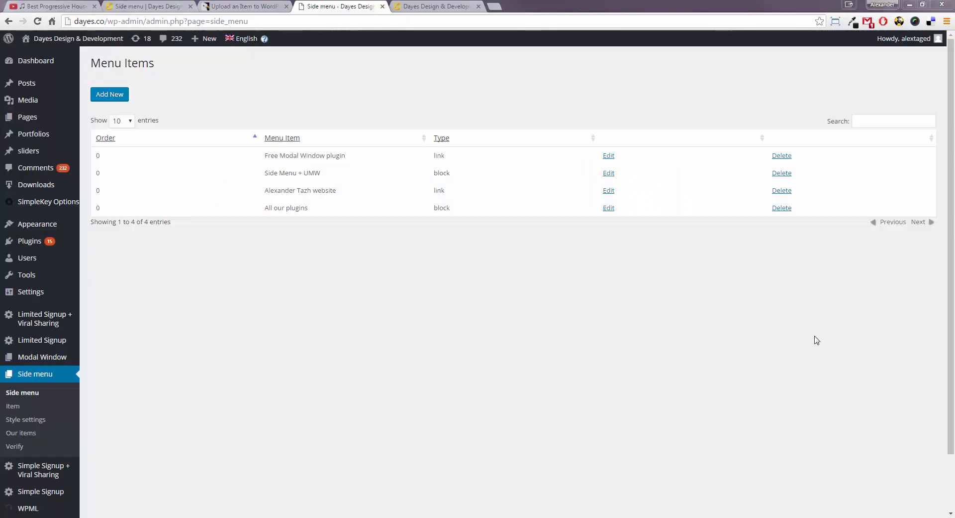
mouse_move(821, 318)
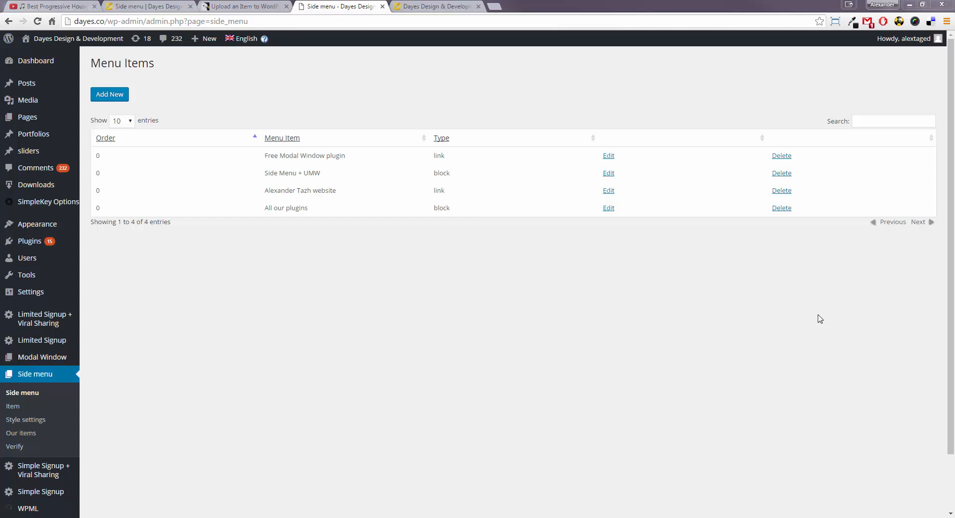
mouse_move(106, 429)
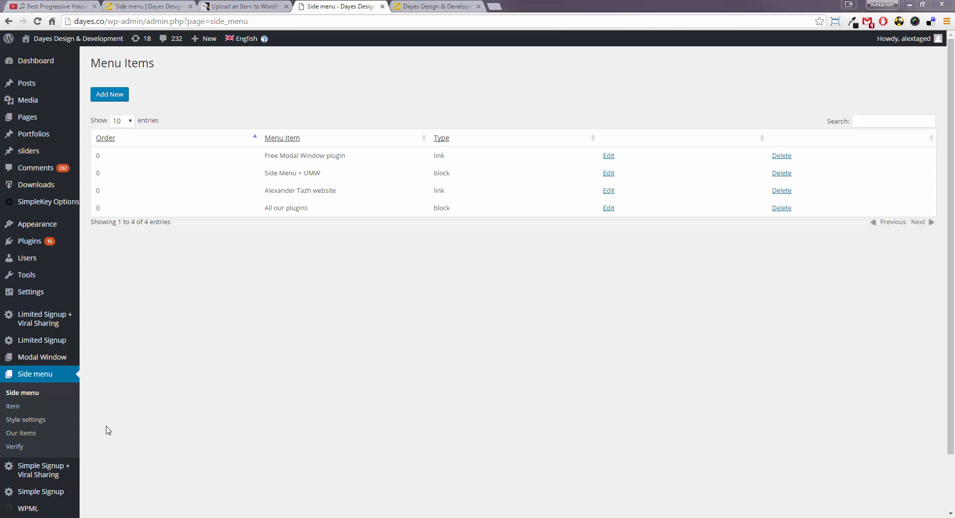
Set the side menu Position to left in the Style settings.
click(26, 419)
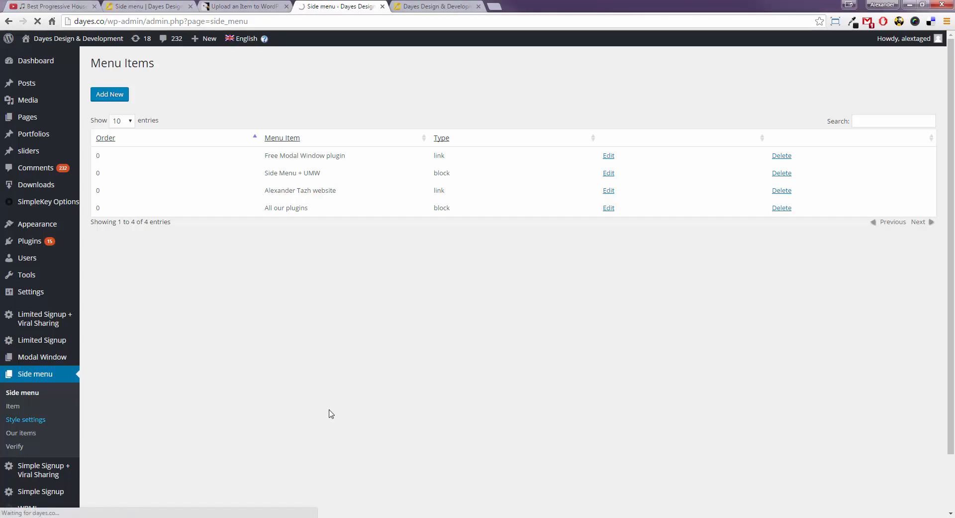
click(26, 419)
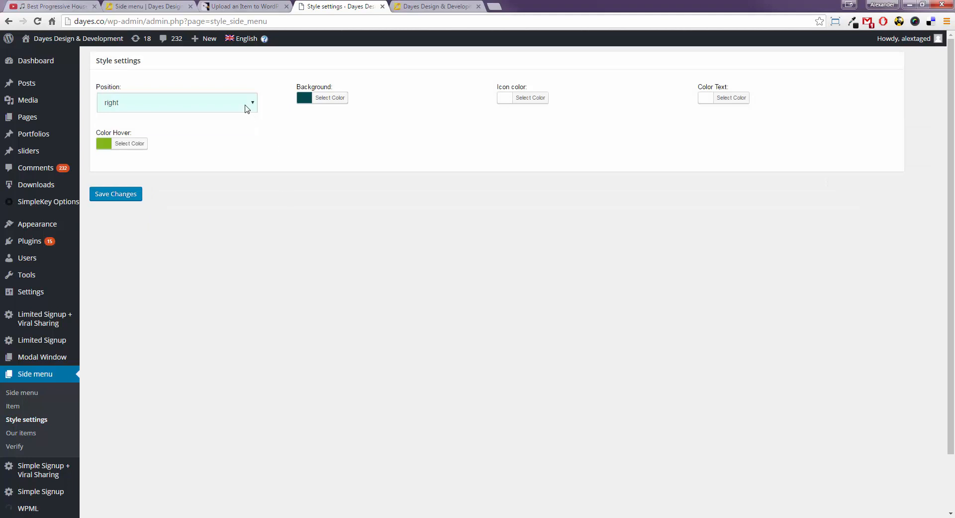
click(177, 102)
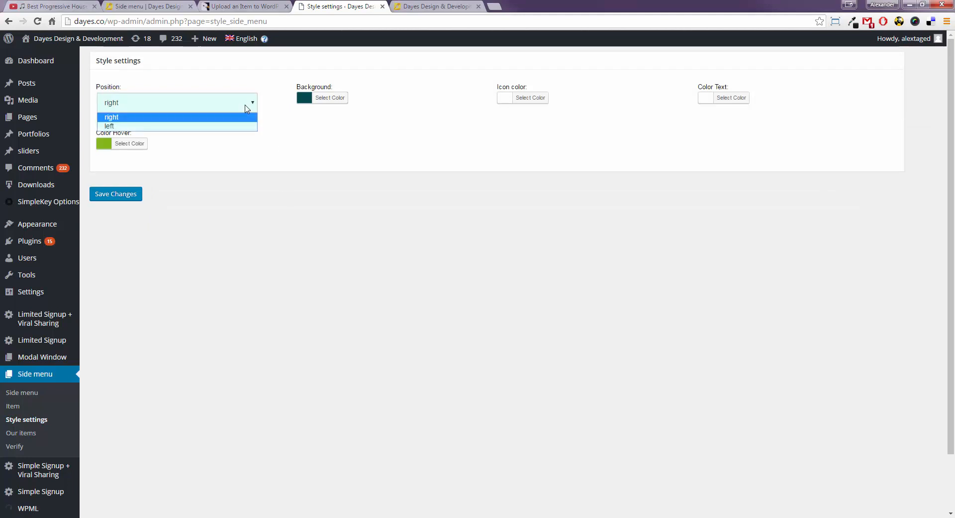
click(109, 126)
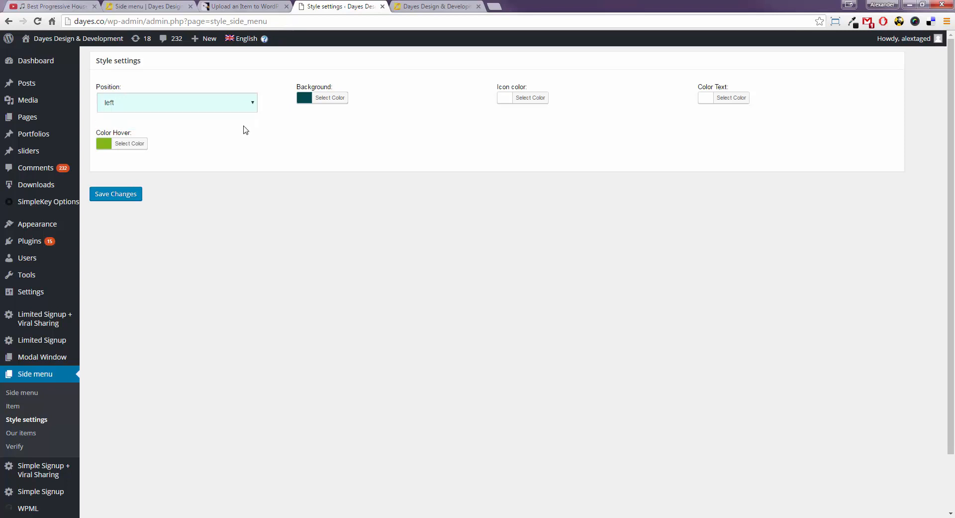
mouse_move(315, 84)
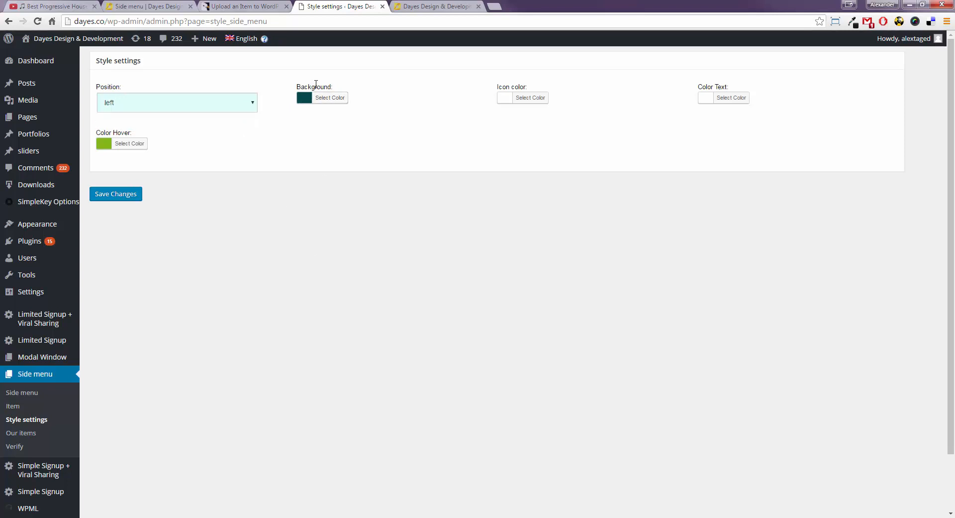
mouse_move(121, 143)
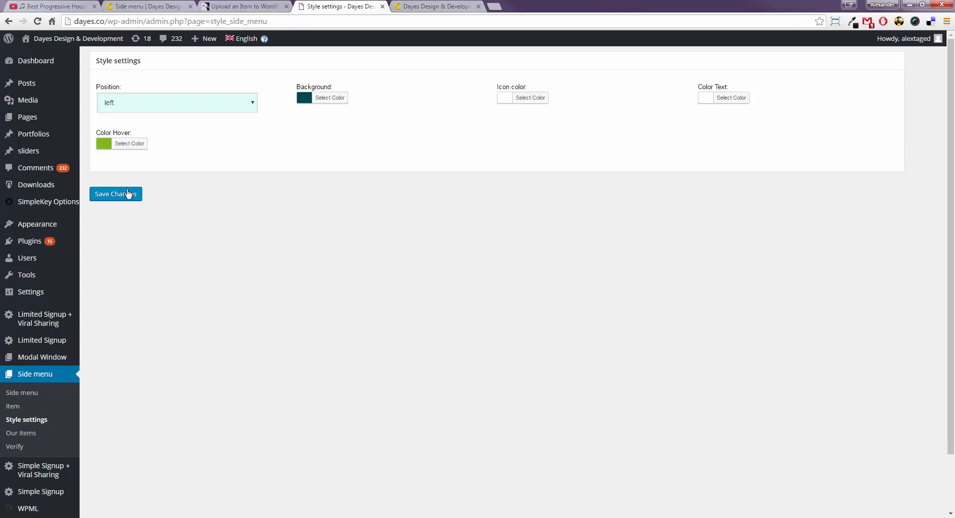
Give the side menu a green Background color and save the style changes.
click(330, 98)
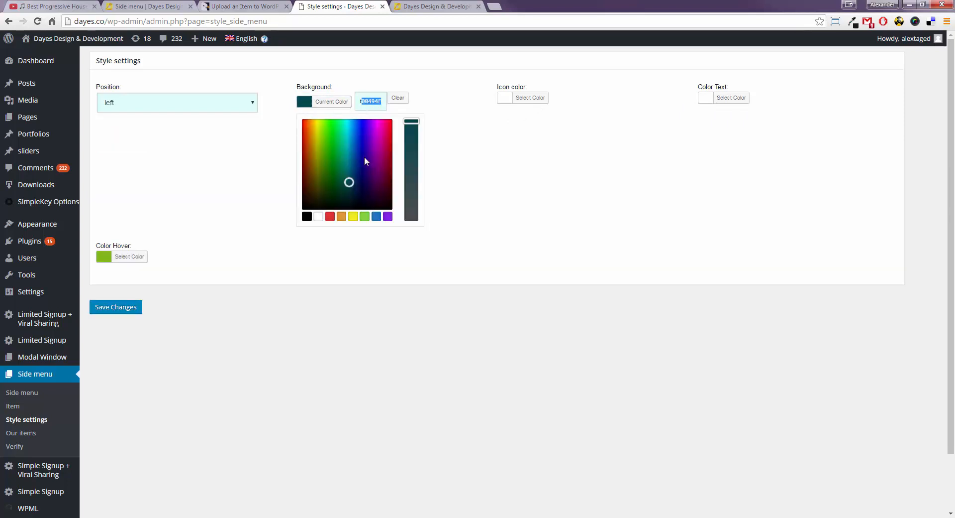
click(341, 149)
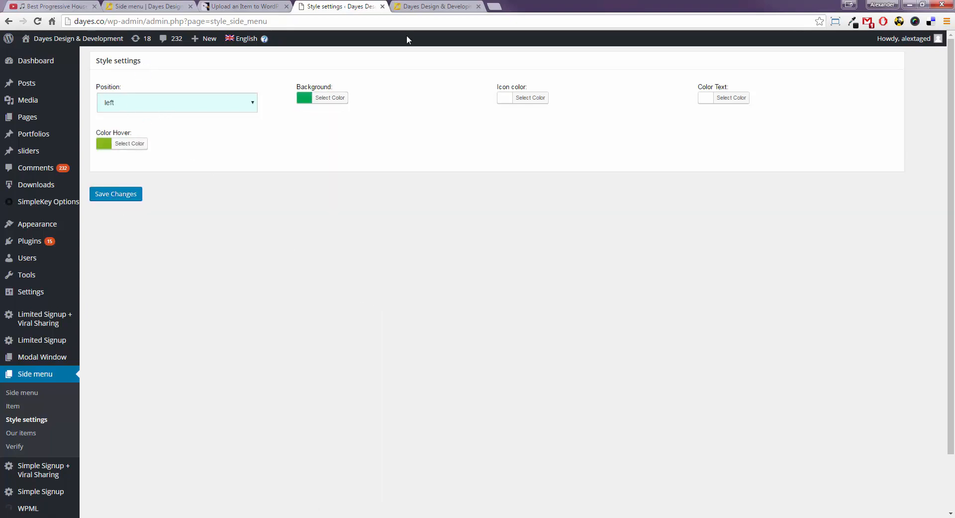
click(436, 7)
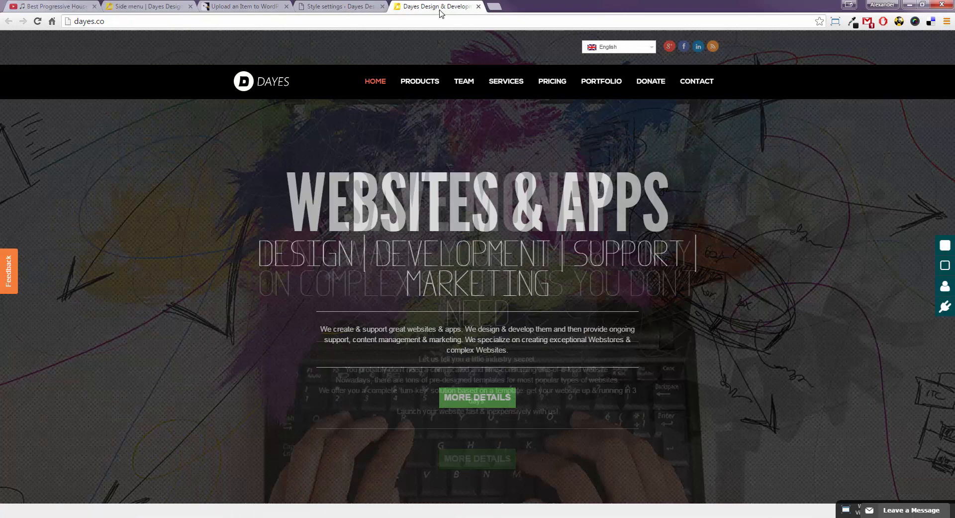
Reload dayes.co and check the side menu sits on the left with green buttons.
click(338, 7)
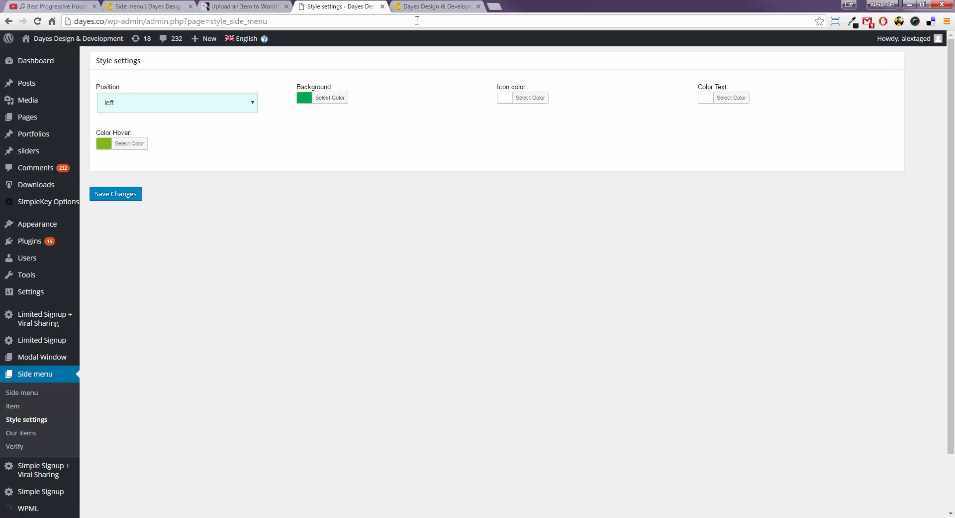
click(435, 6)
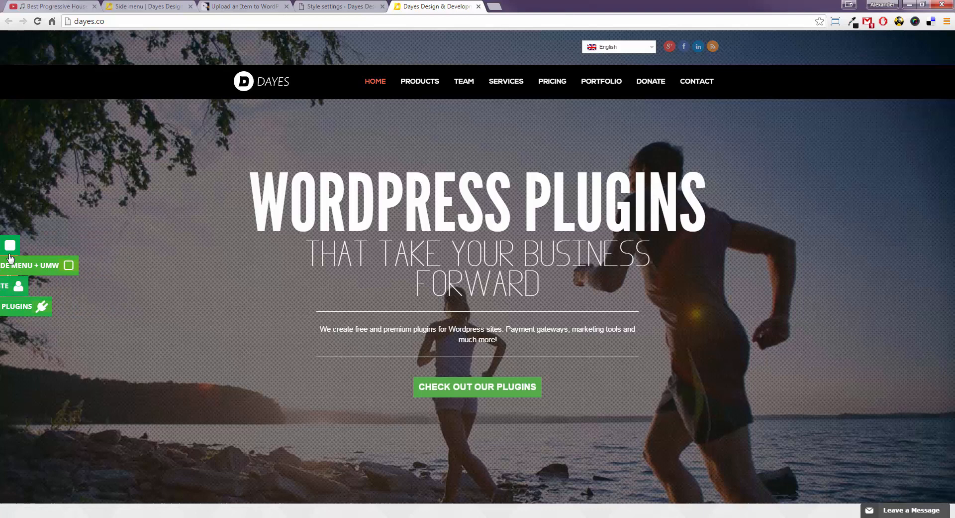
mouse_move(9, 245)
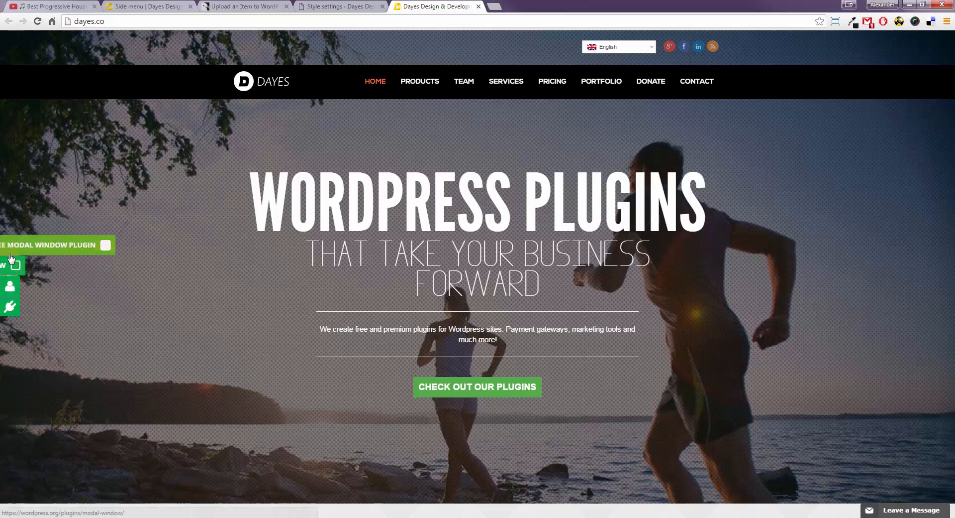
mouse_move(10, 314)
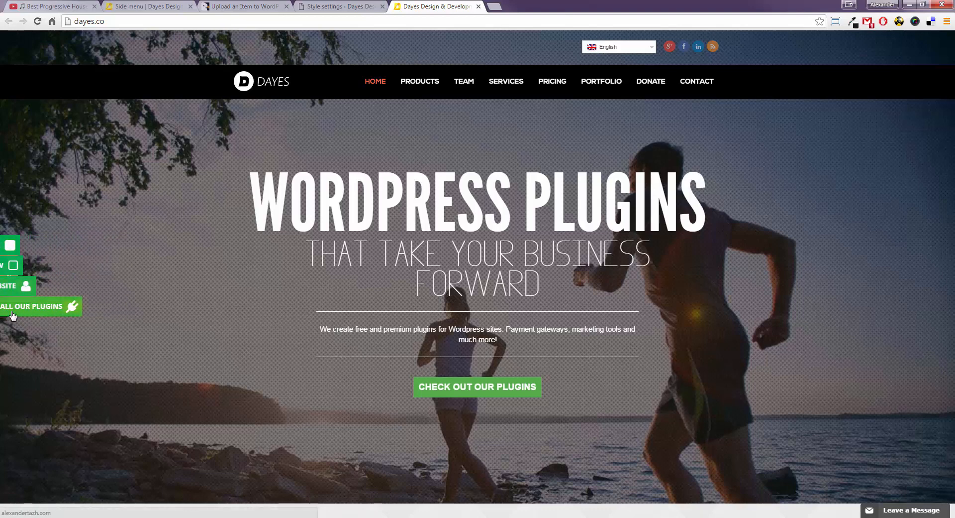
mouse_move(356, 51)
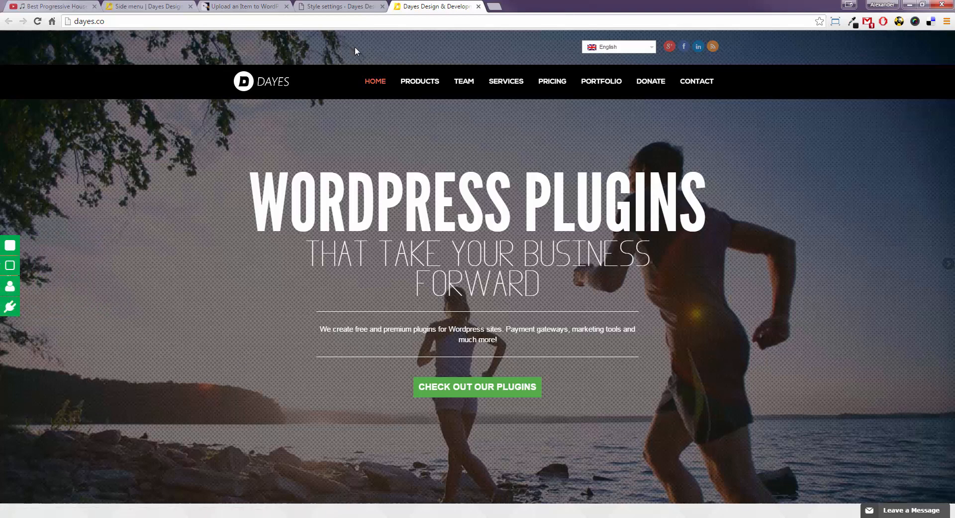
mouse_move(339, 7)
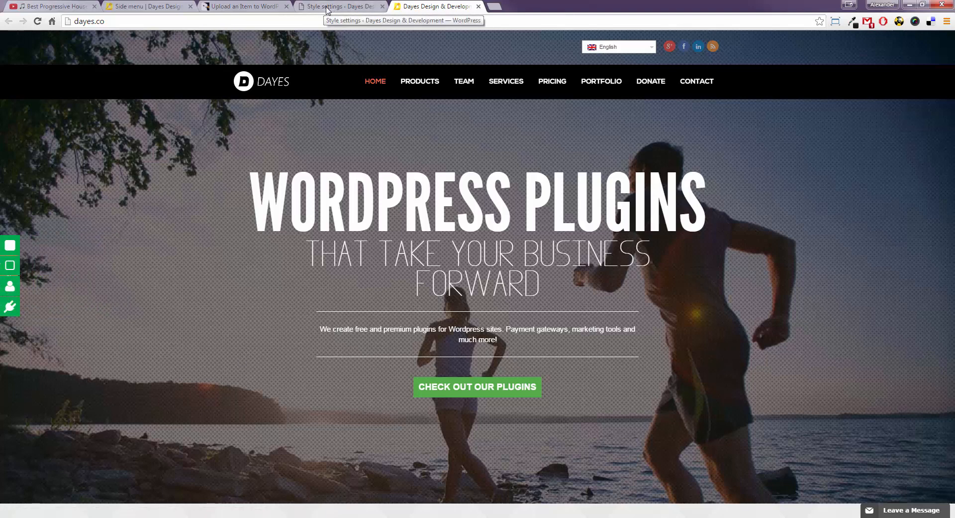